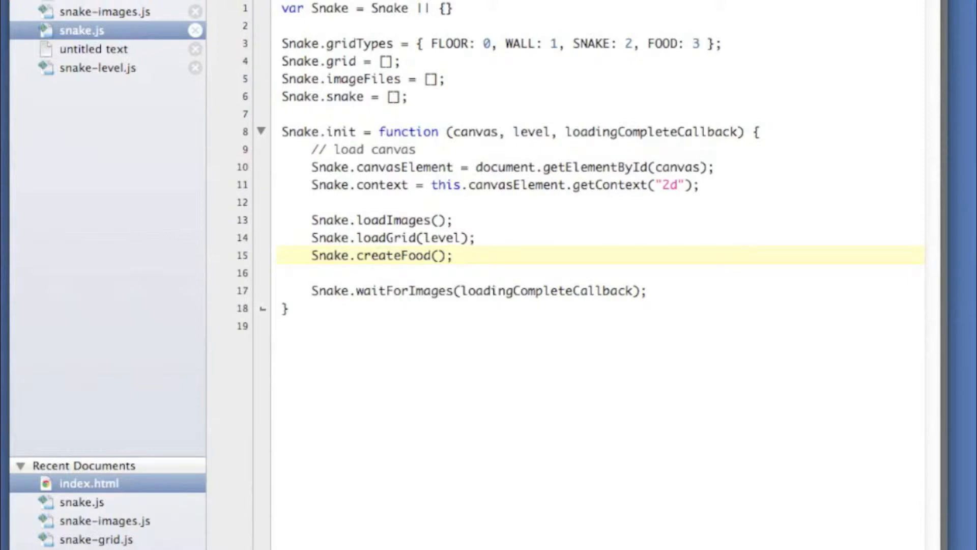
# - Add a script tag loading js/snake-events.js below snake-level.js in index.html
pyautogui.click(450, 255)
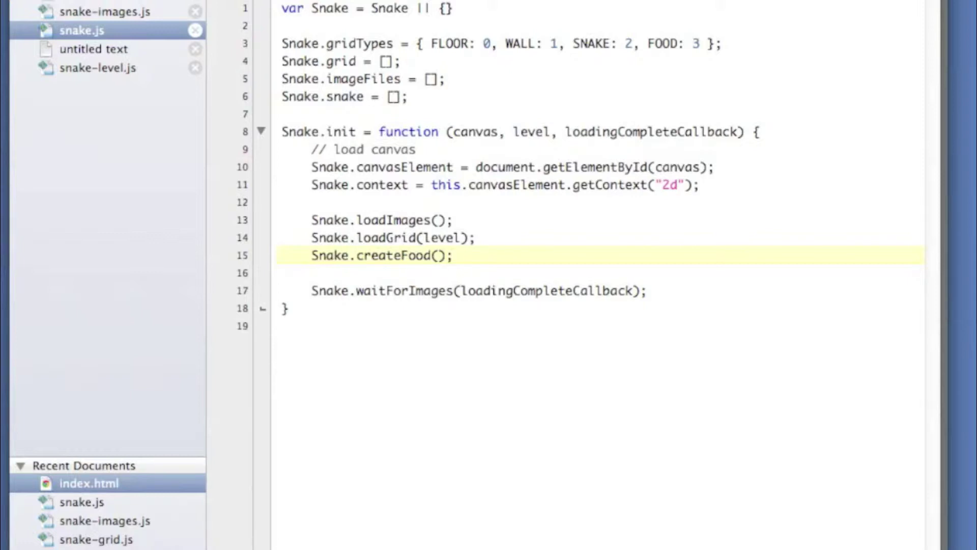
pyautogui.click(452, 254)
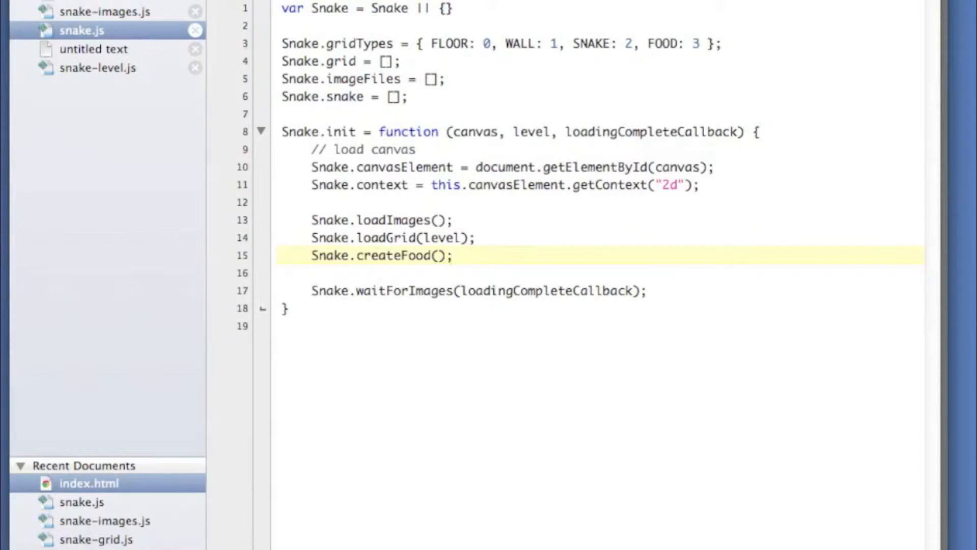
pyautogui.click(452, 256)
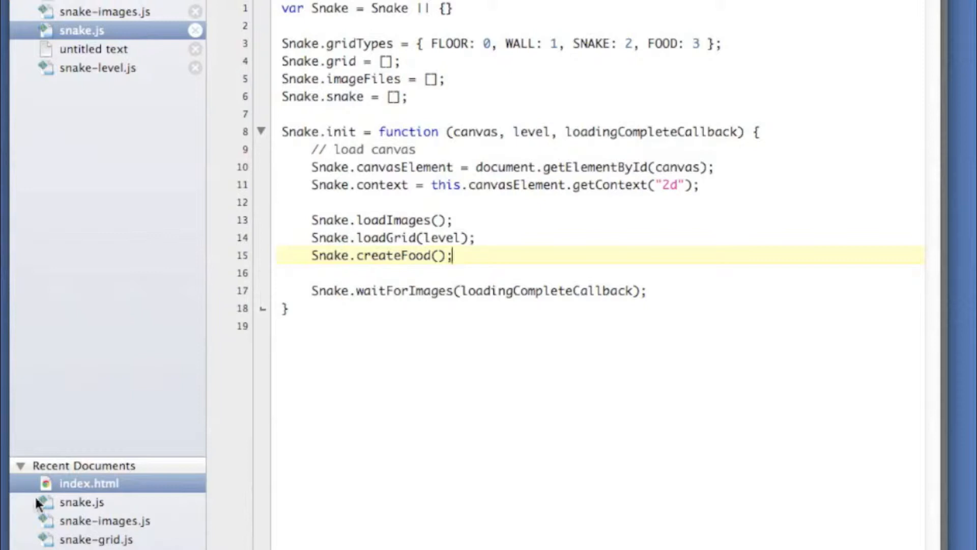
pyautogui.click(90, 483)
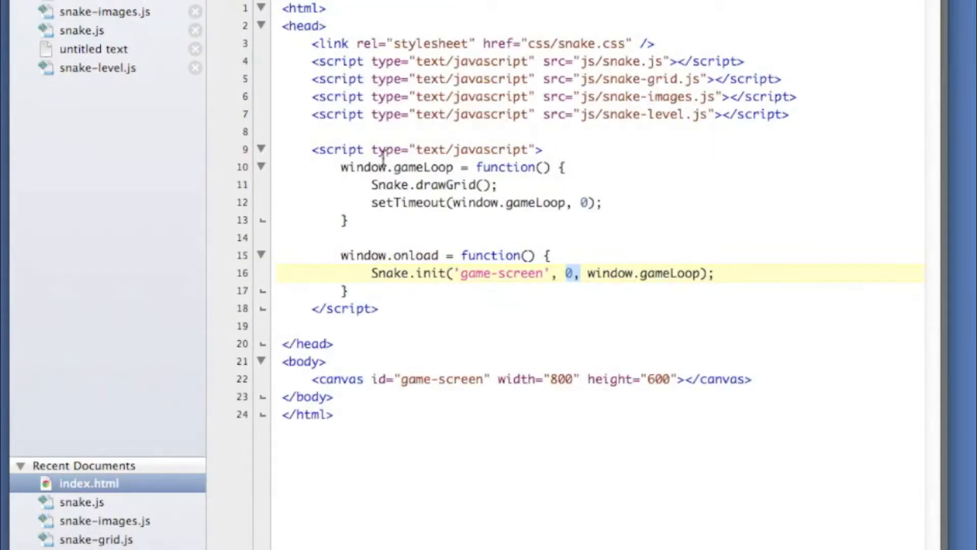
pyautogui.click(685, 131)
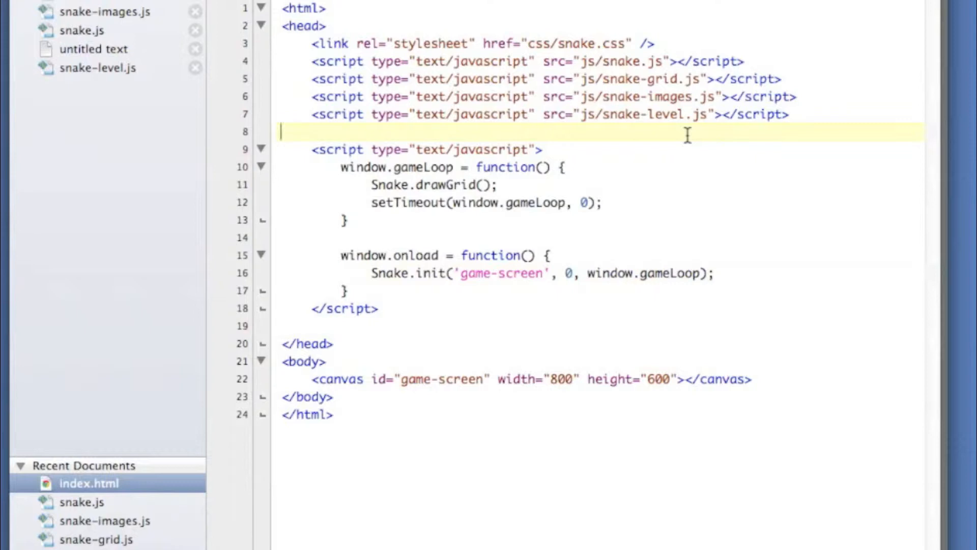
pyautogui.press('Return')
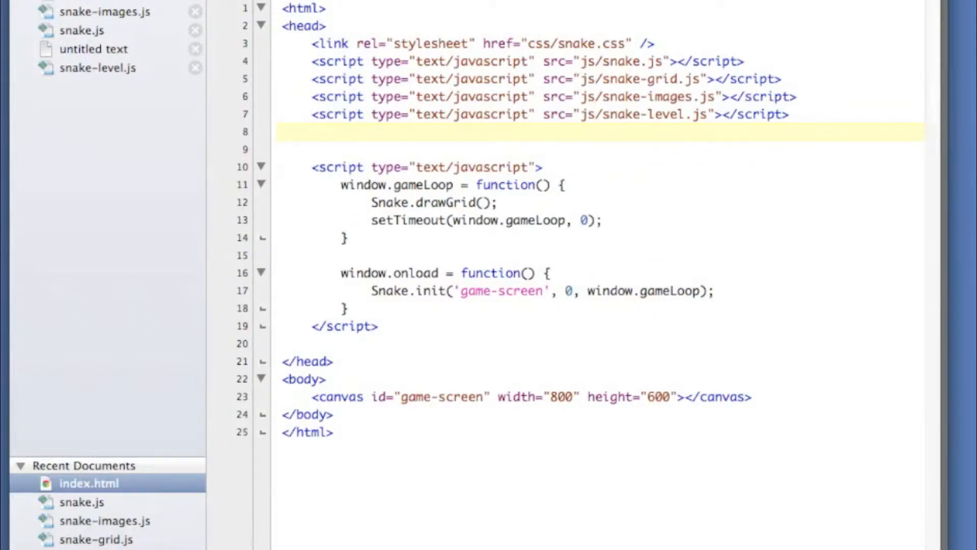
pyautogui.write('<scr')
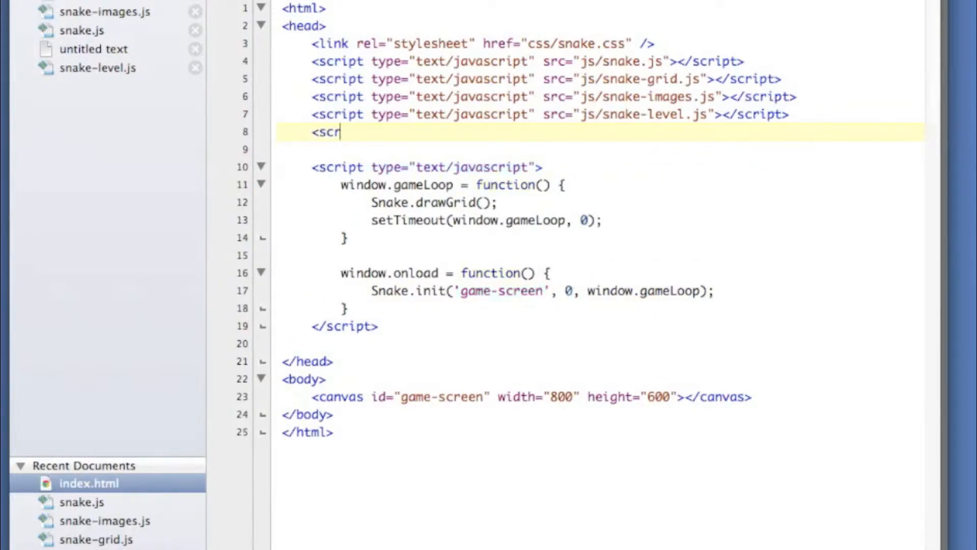
pyautogui.write('ipt type="text/javascript" src="js/snake-events.js"></script>')
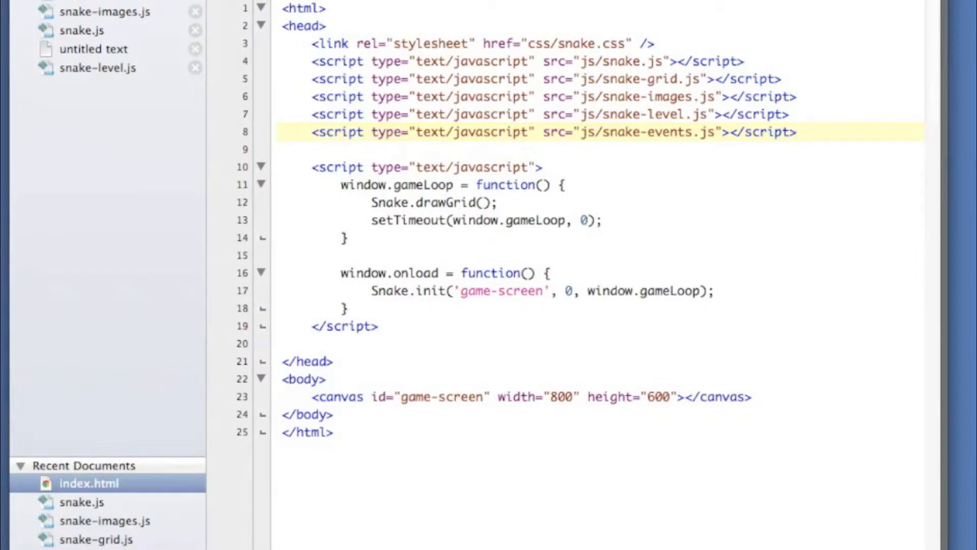
pyautogui.moveTo(741, 184)
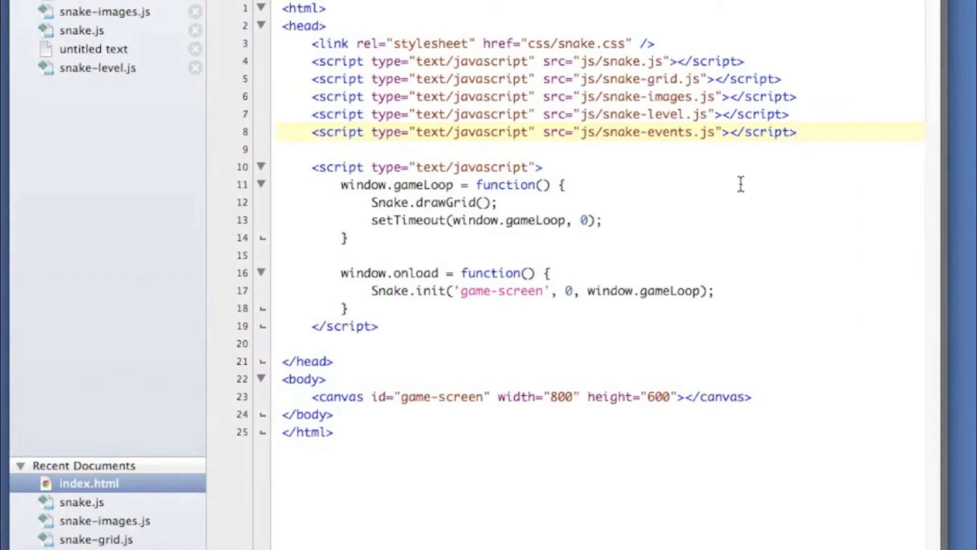
pyautogui.click(103, 86)
pyautogui.write('var')
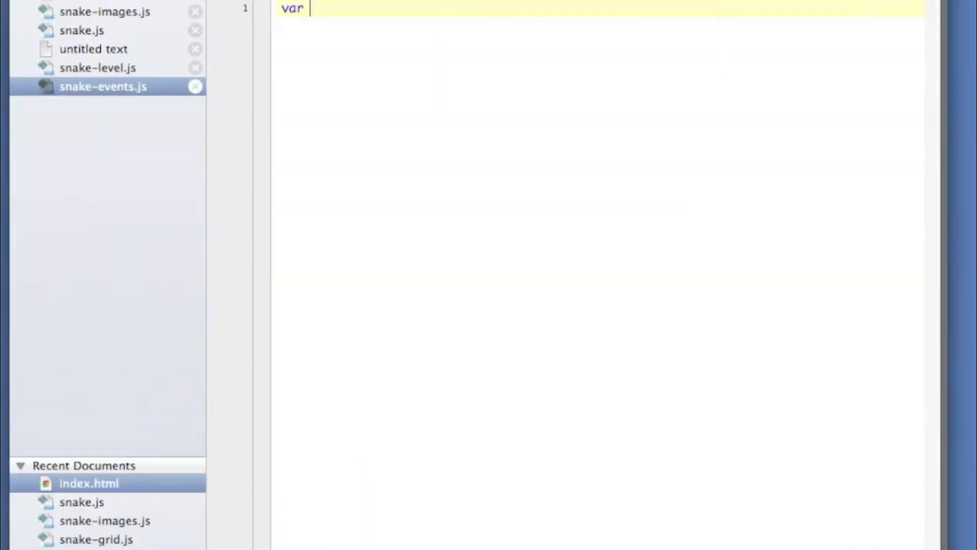
# - Declare the Snake namespace and Snake.KEY_LEFT_ARROWS = 37 as the first key constant
pyautogui.write('Snake = Snake || {};')
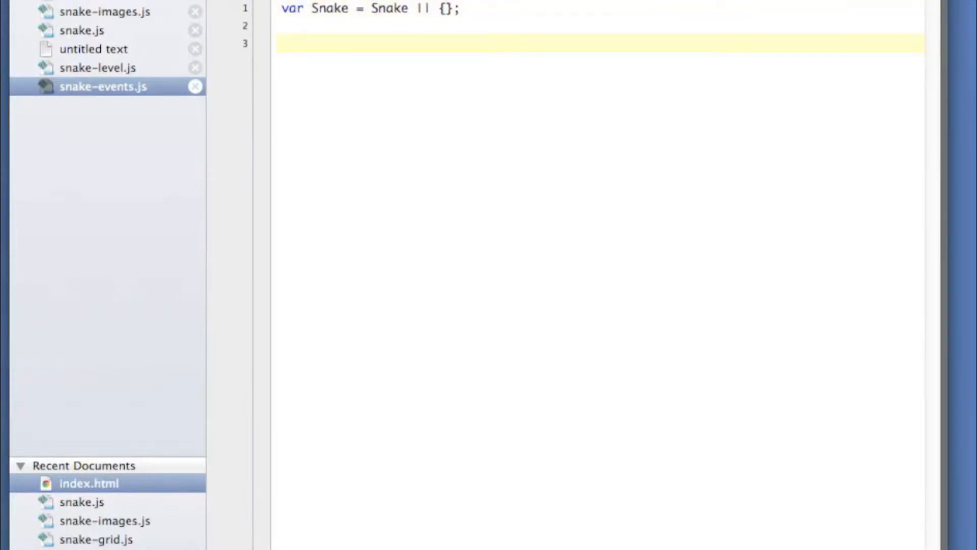
pyautogui.write('Sn')
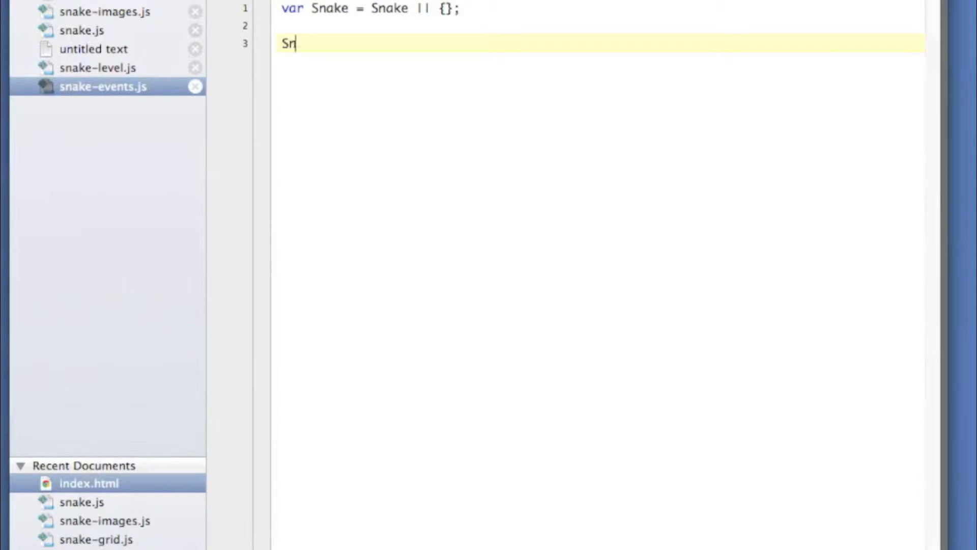
pyautogui.write('ake.KEY_LE')
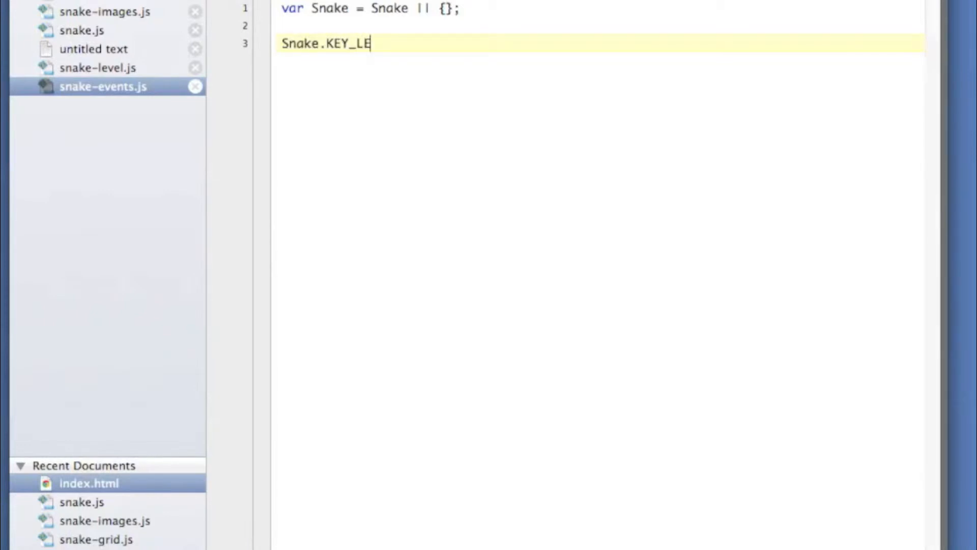
pyautogui.write('FT_ARROWS =')
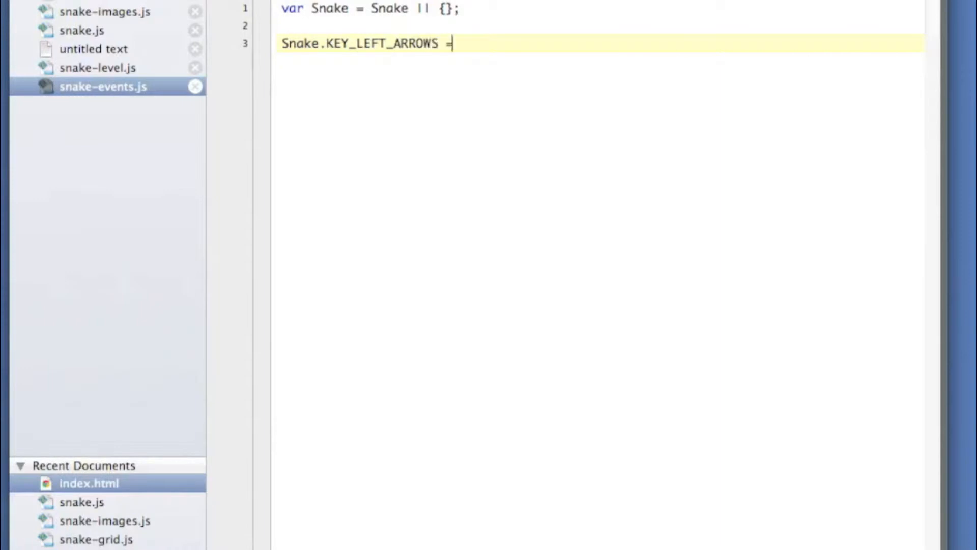
pyautogui.write('37;')
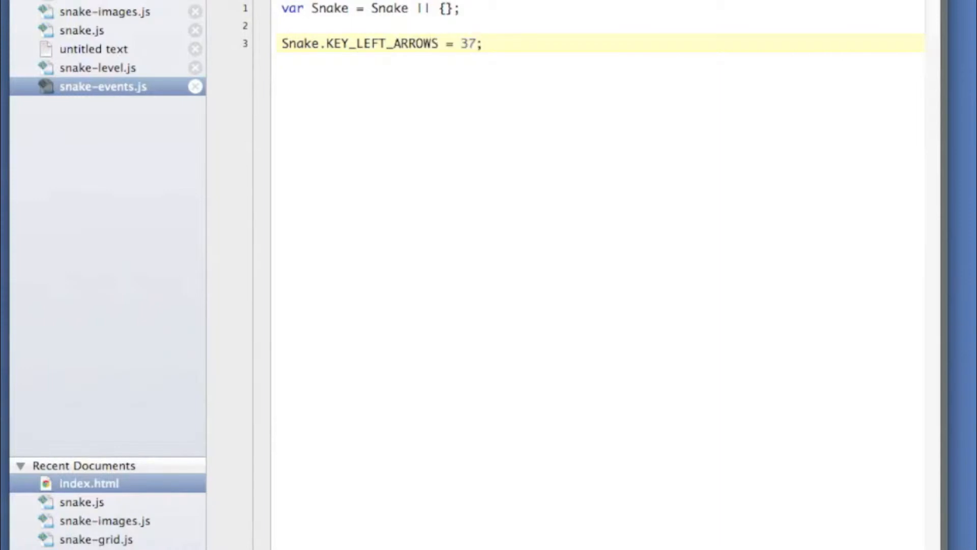
pyautogui.press('Return')
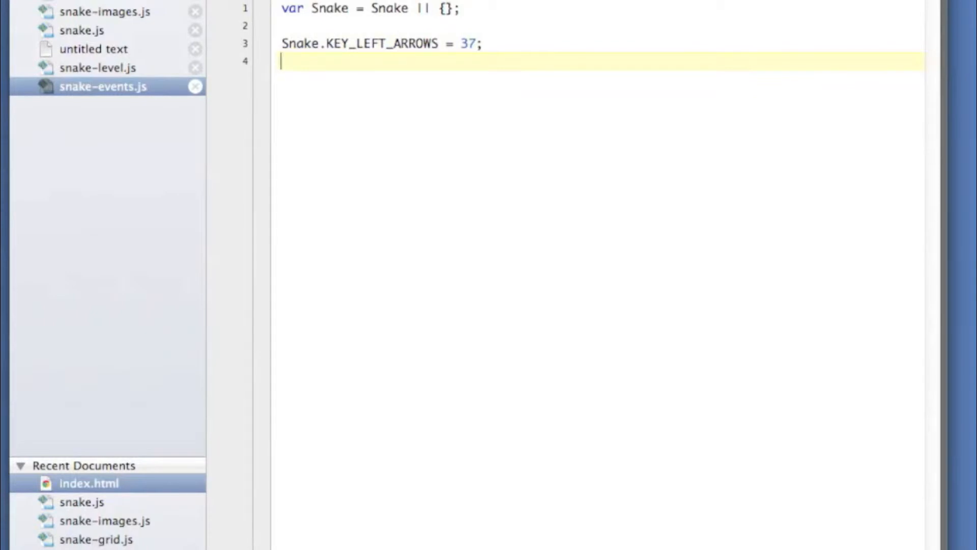
pyautogui.write('Snake.KEY_UP_ARROW = 38;')
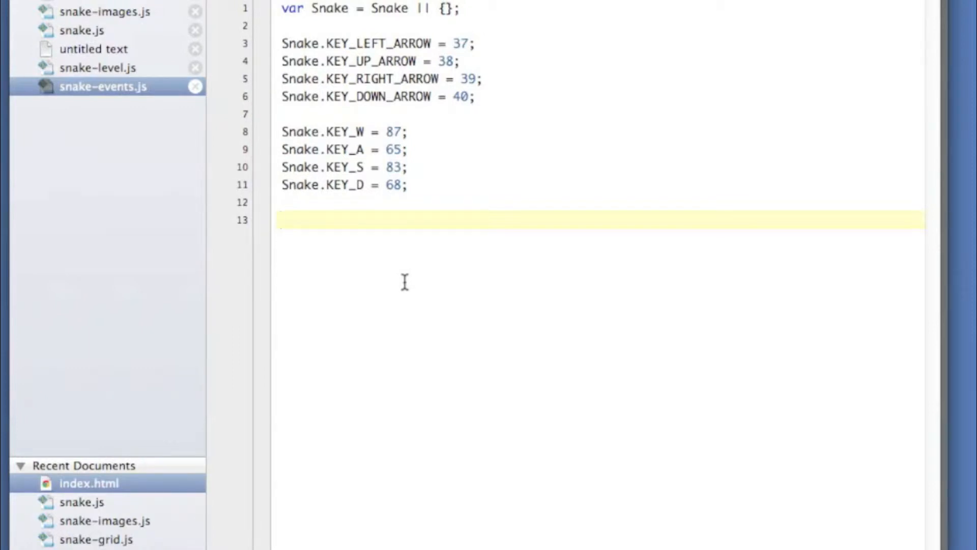
# - Complete the remaining arrow constants (38–40) and W, A, S, D key codes 87, 65, 83, 68
pyautogui.click(282, 219)
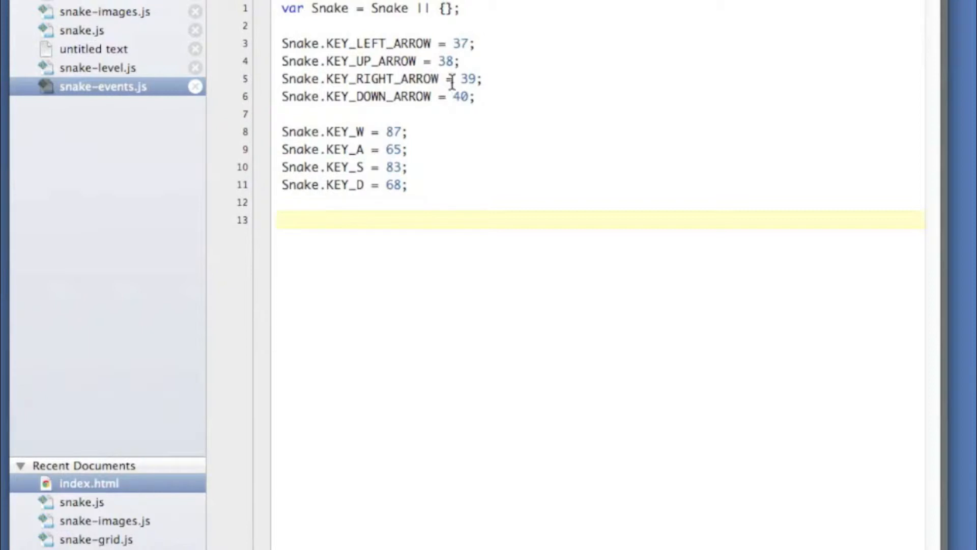
pyautogui.click(455, 43)
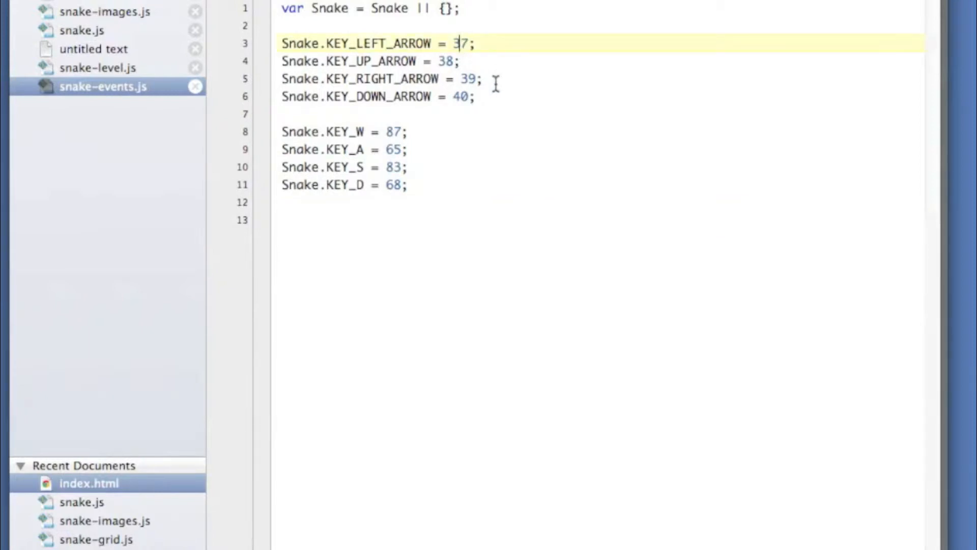
pyautogui.click(474, 96)
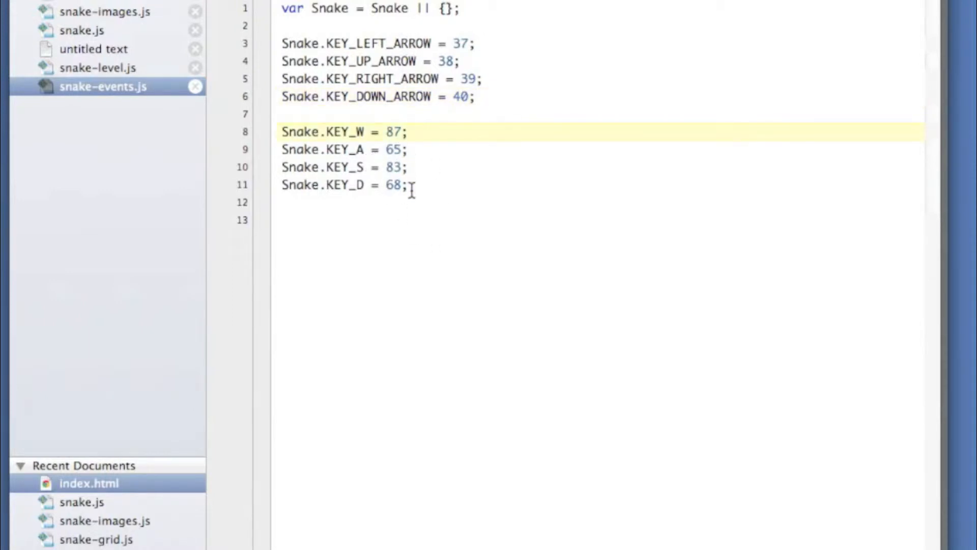
pyautogui.click(370, 131)
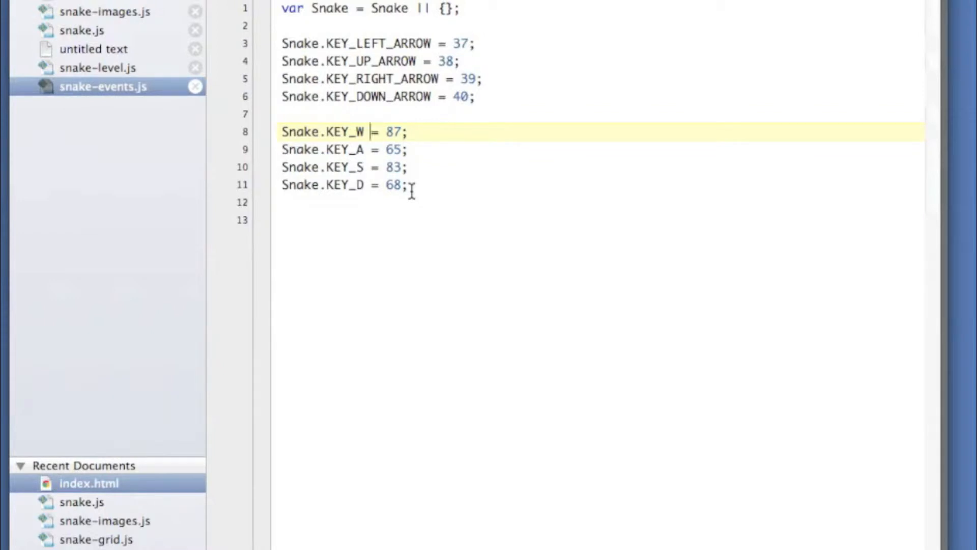
pyautogui.click(446, 220)
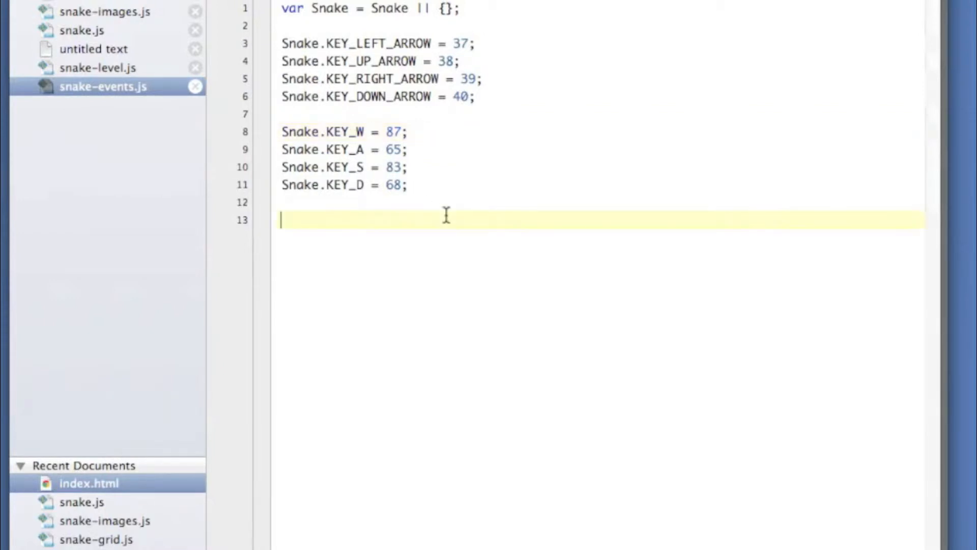
# - Write Snake.registerEvents adding a keydown listener and a Snake.keyDown handler alerting 'event!'
pyautogui.write('Snake.registerEvents = function() {')
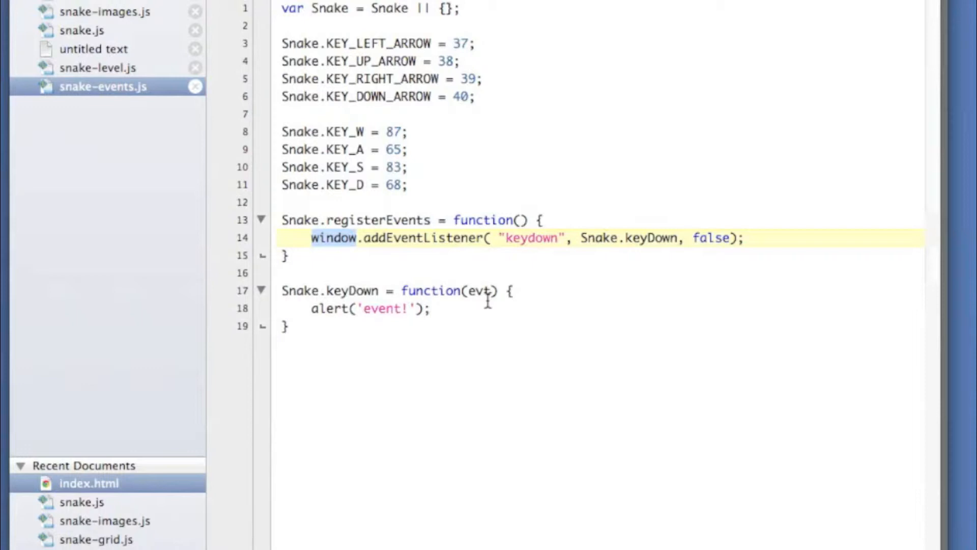
pyautogui.moveTo(543, 248)
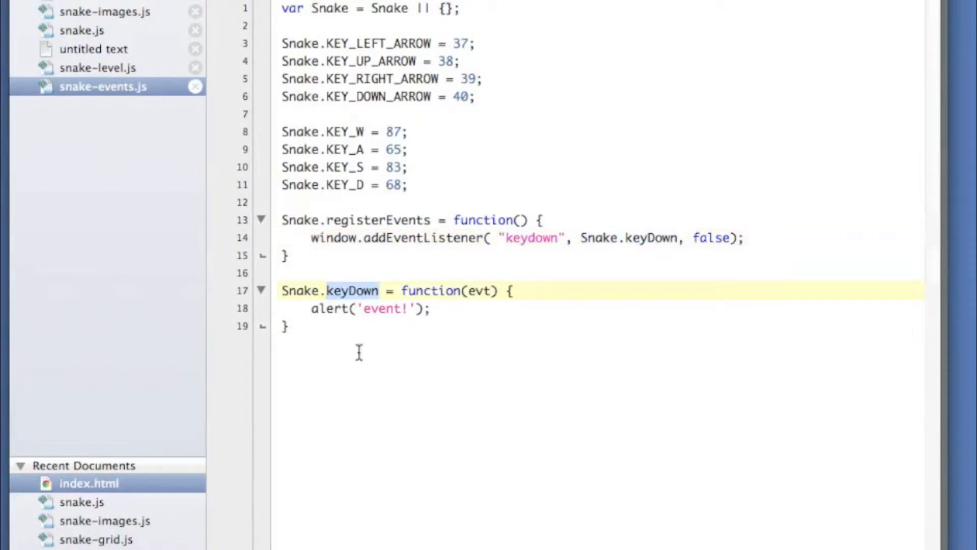
pyautogui.click(330, 308)
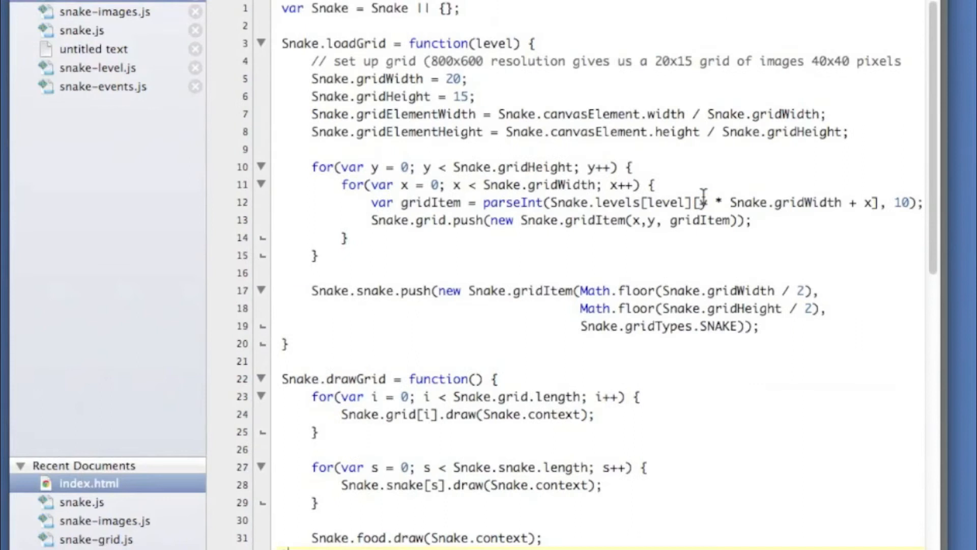
# - Call Snake.registerEvents(); in Snake.init right after Snake.createFood() in snake.js
pyautogui.scroll(-3)
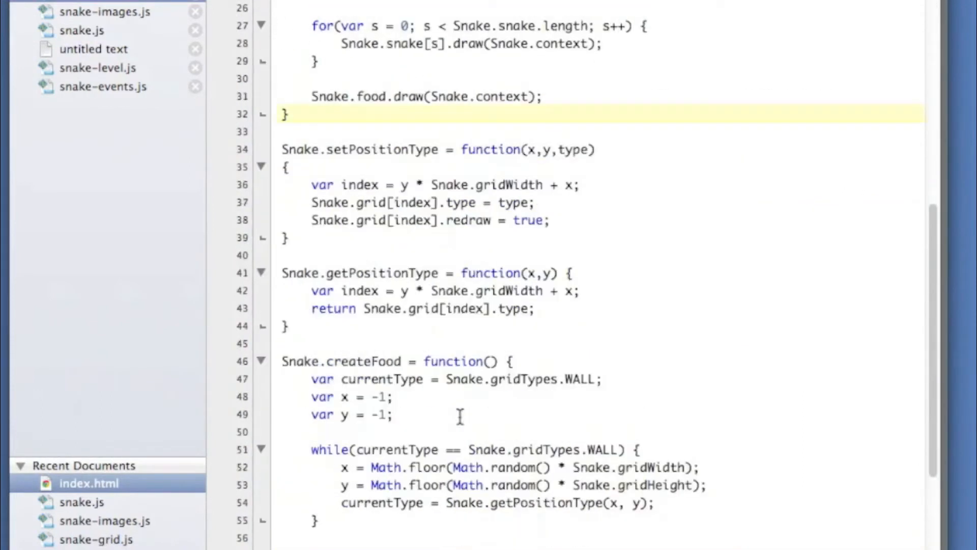
pyautogui.scroll(-3)
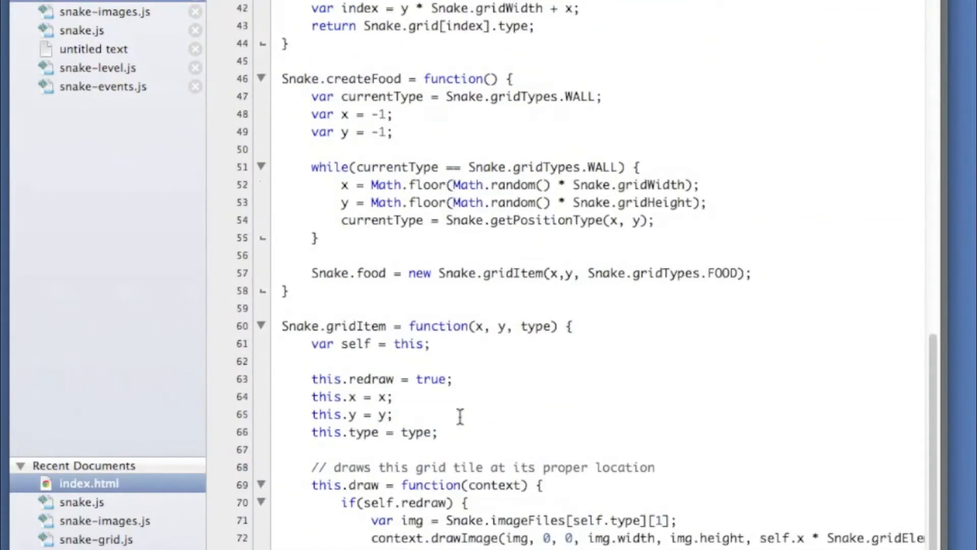
pyautogui.click(81, 29)
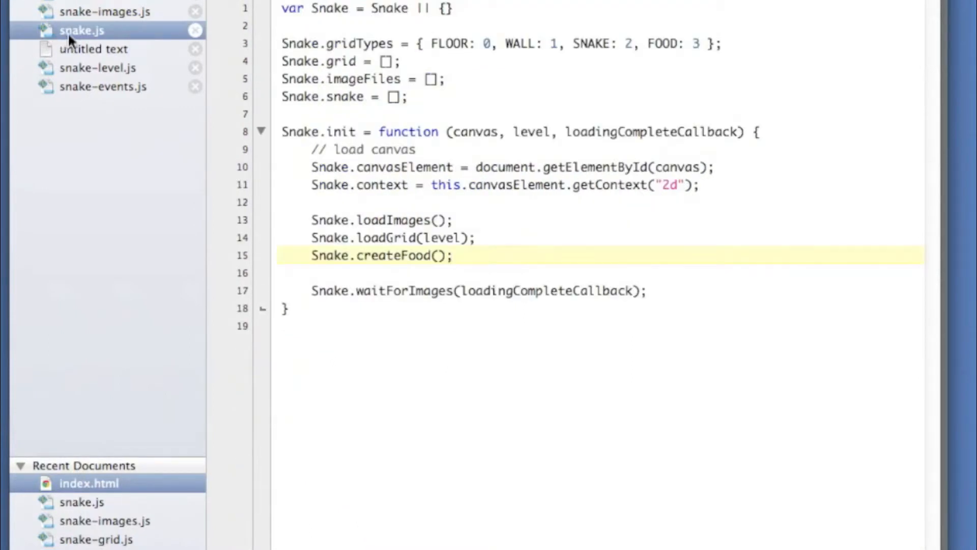
pyautogui.press('Return')
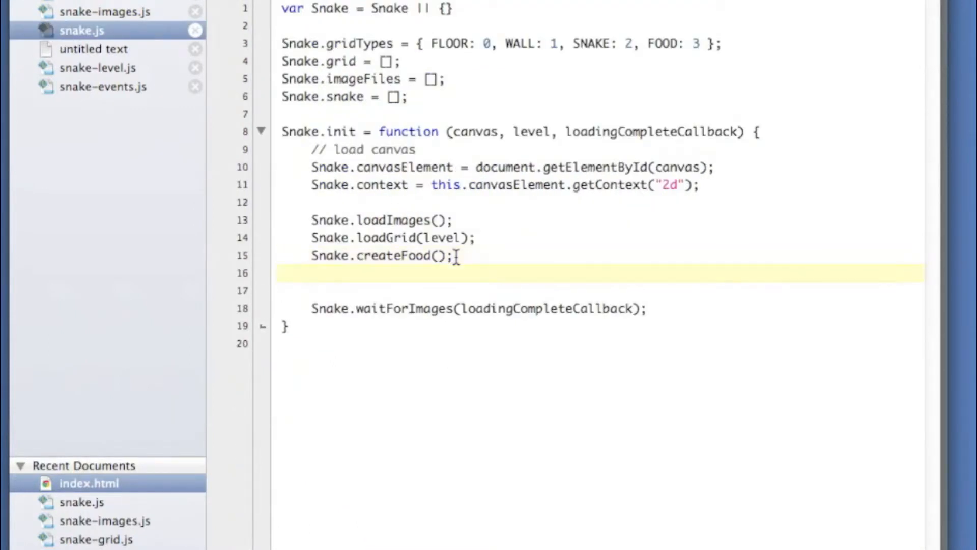
pyautogui.click(312, 273)
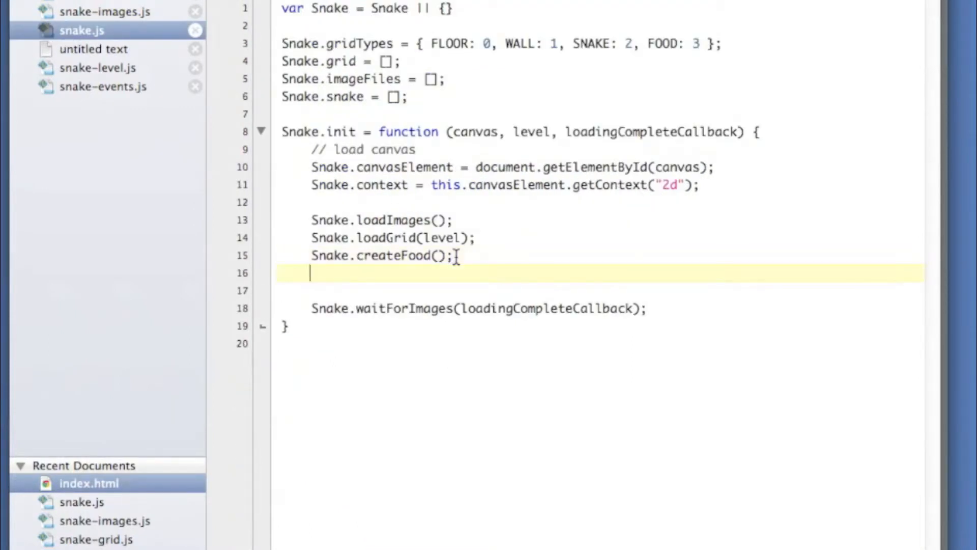
pyautogui.write('Snake.regis')
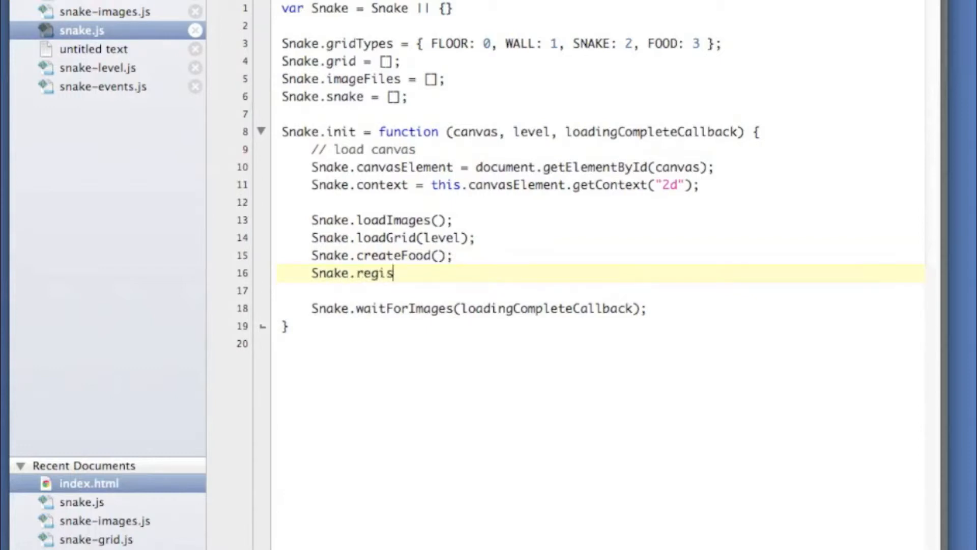
pyautogui.write('terEvents();')
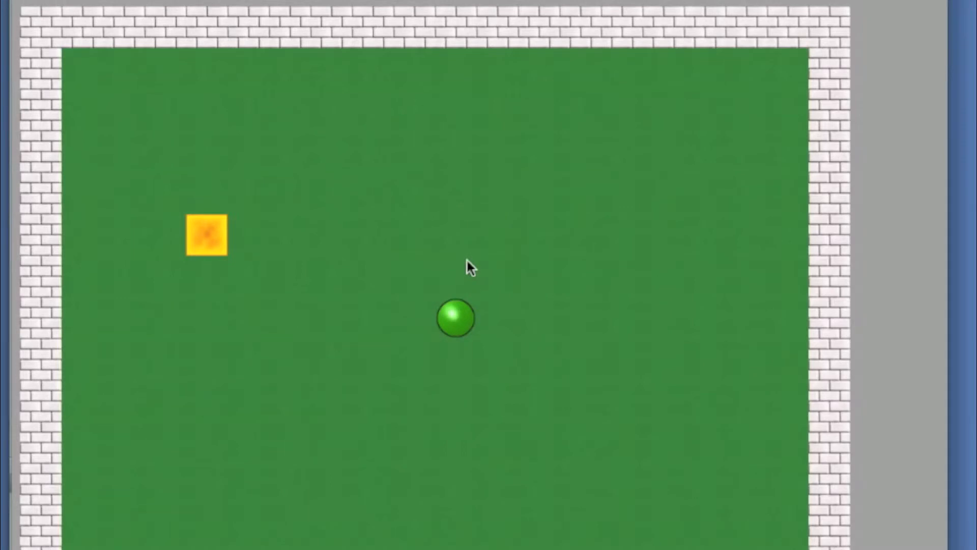
pyautogui.moveTo(429, 315)
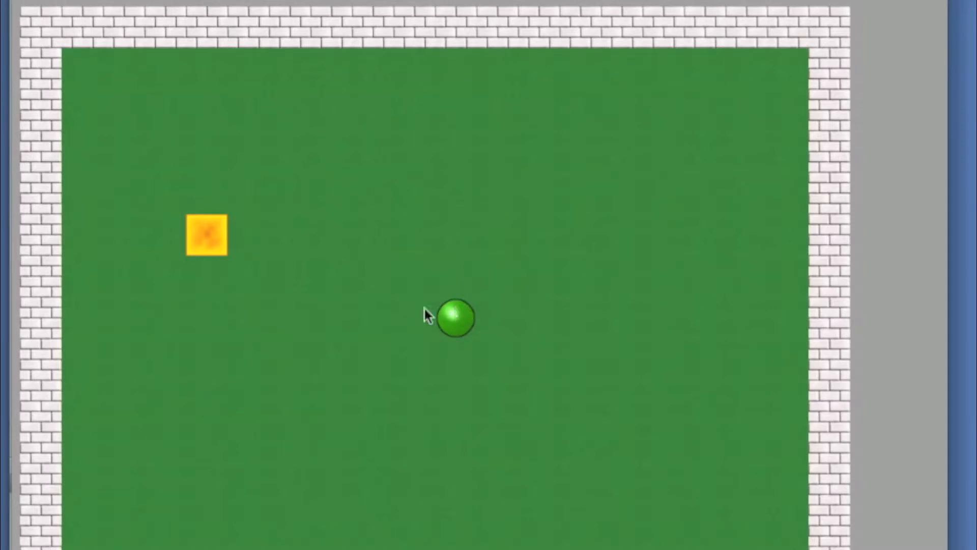
pyautogui.moveTo(209, 244)
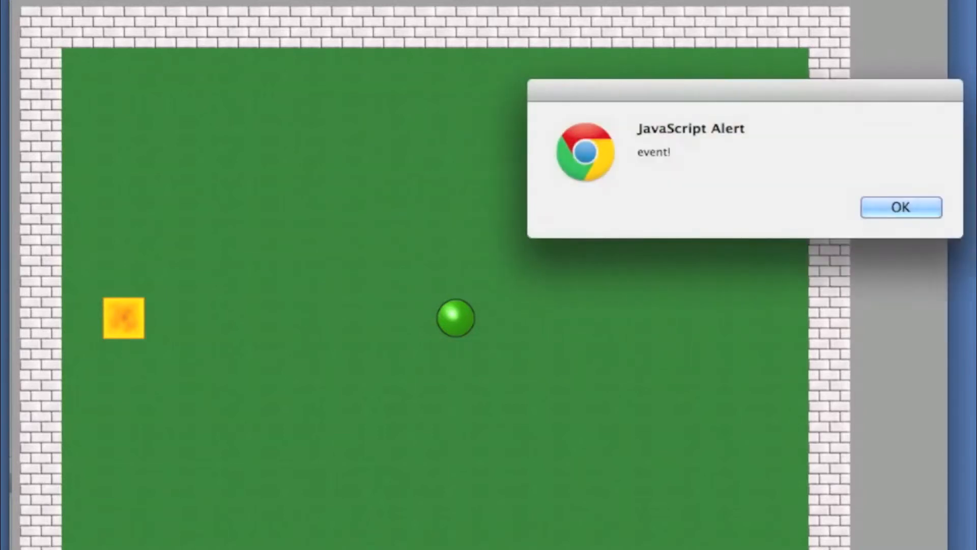
pyautogui.moveTo(900, 211)
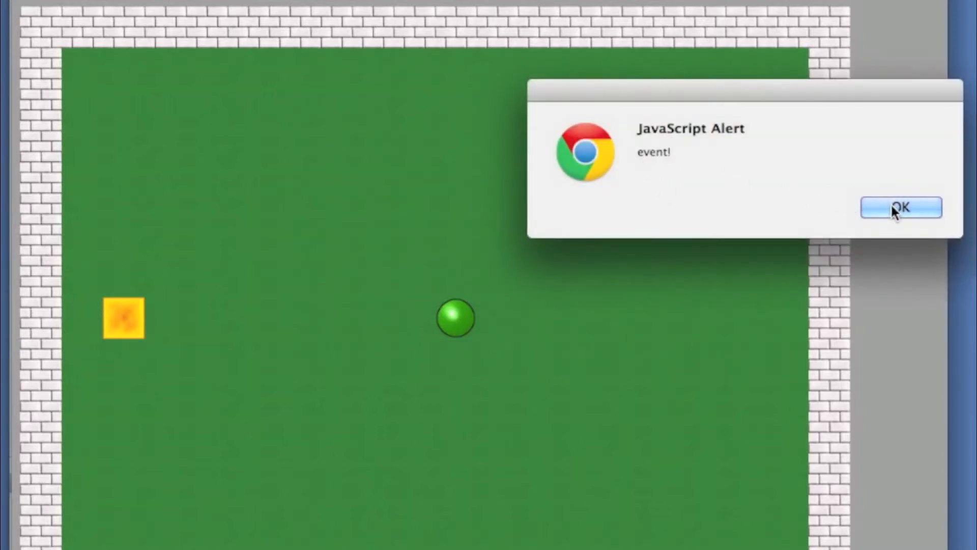
# - Dismiss the 'event!' alert triggered by a key press in the reloaded Chrome game
pyautogui.click(900, 207)
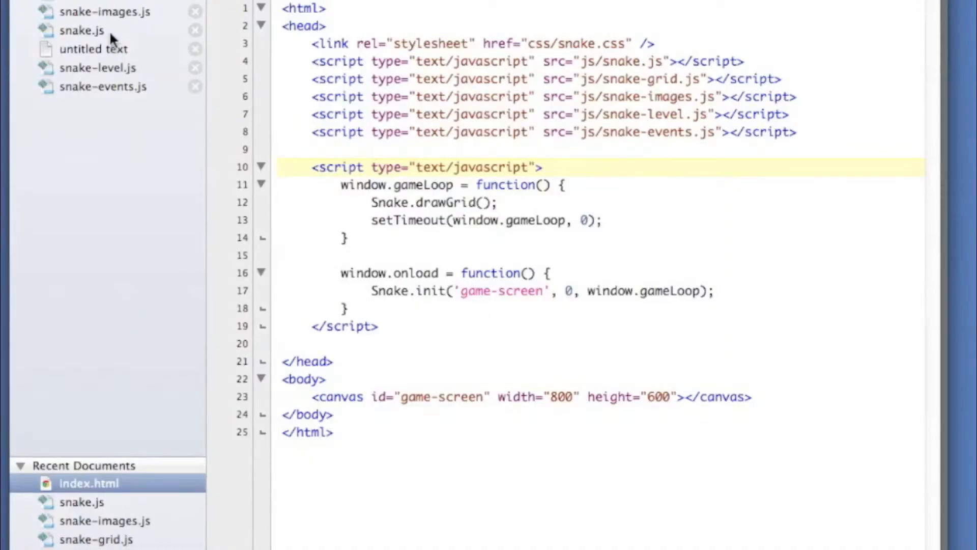
# - Declare Snake.moveX = 0; and Snake.moveY = 0; under Snake.snake in snake.js
pyautogui.click(81, 29)
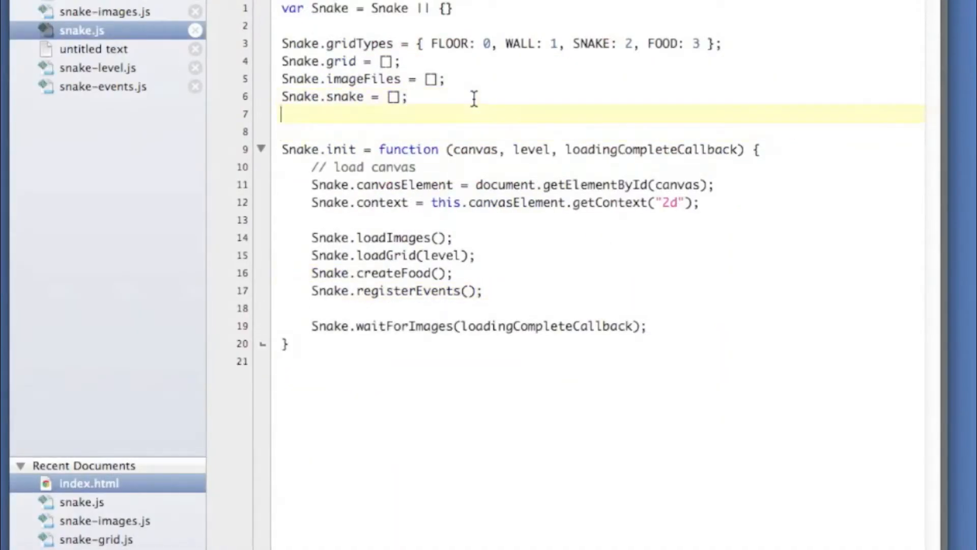
pyautogui.write('Snake.')
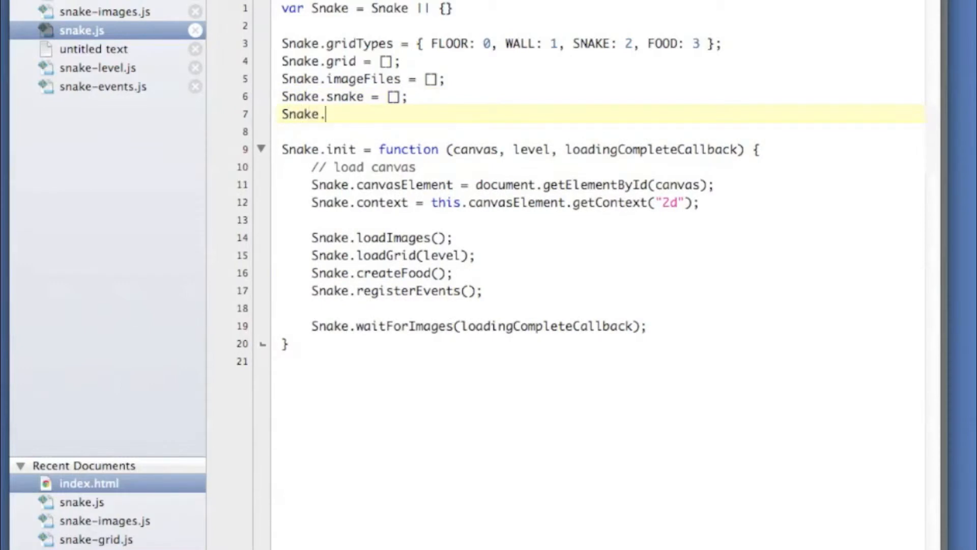
pyautogui.write('moveX =')
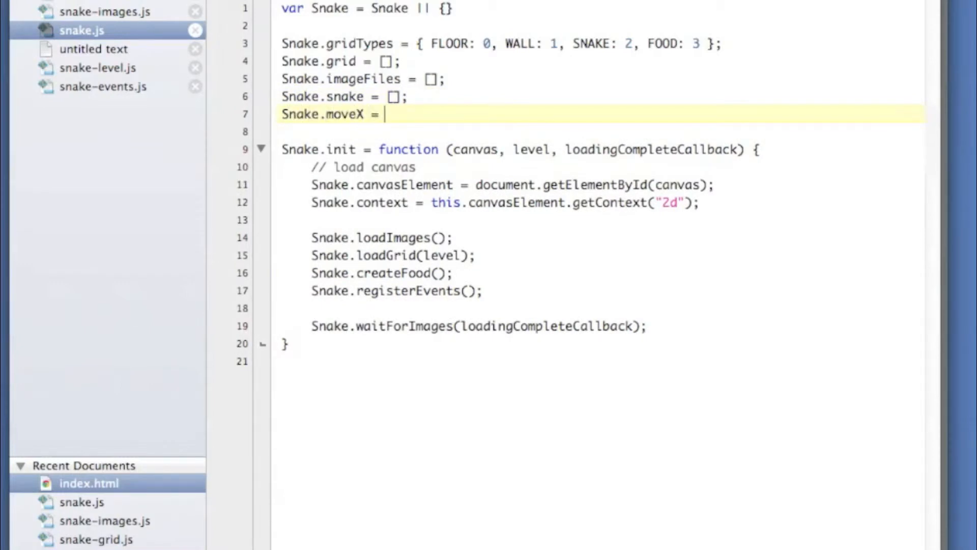
pyautogui.write('0;')
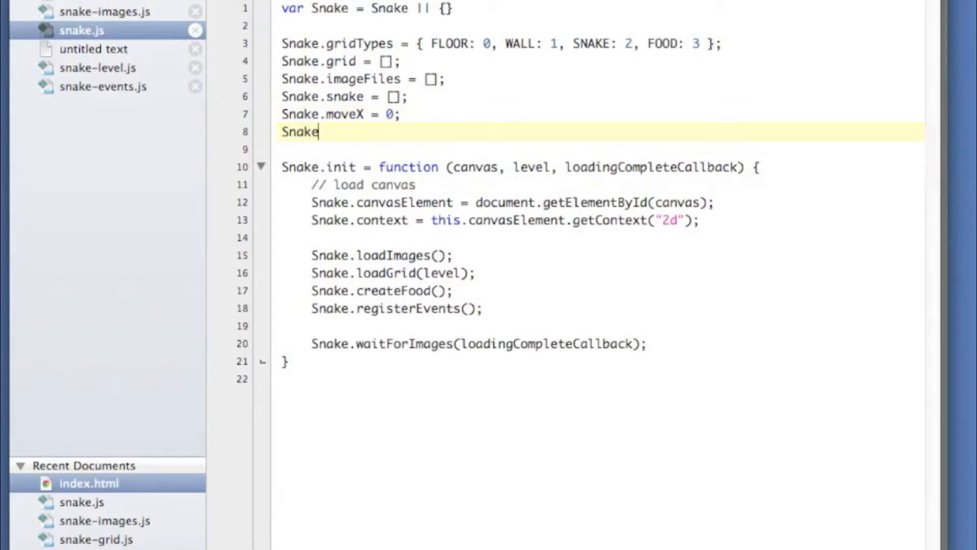
pyautogui.write('.moveY = 0;')
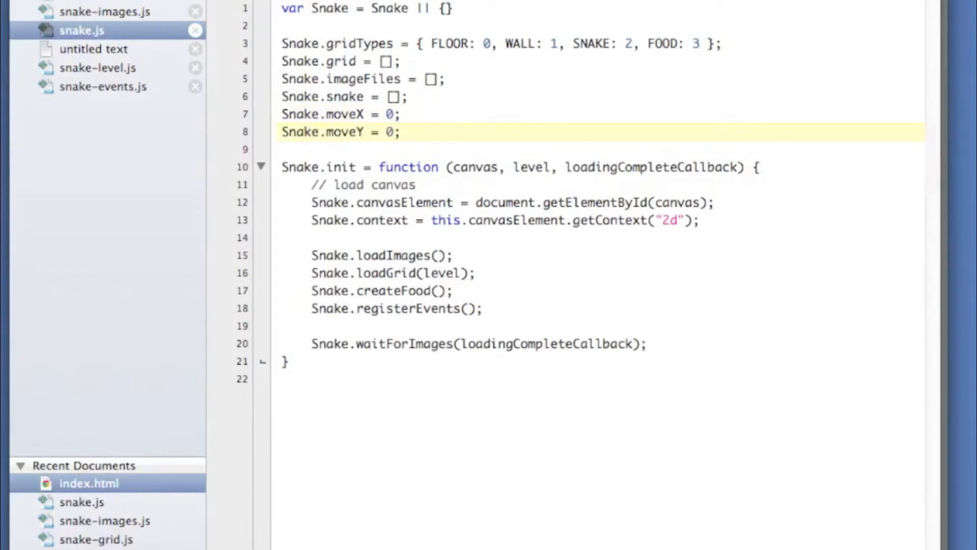
pyautogui.click(401, 131)
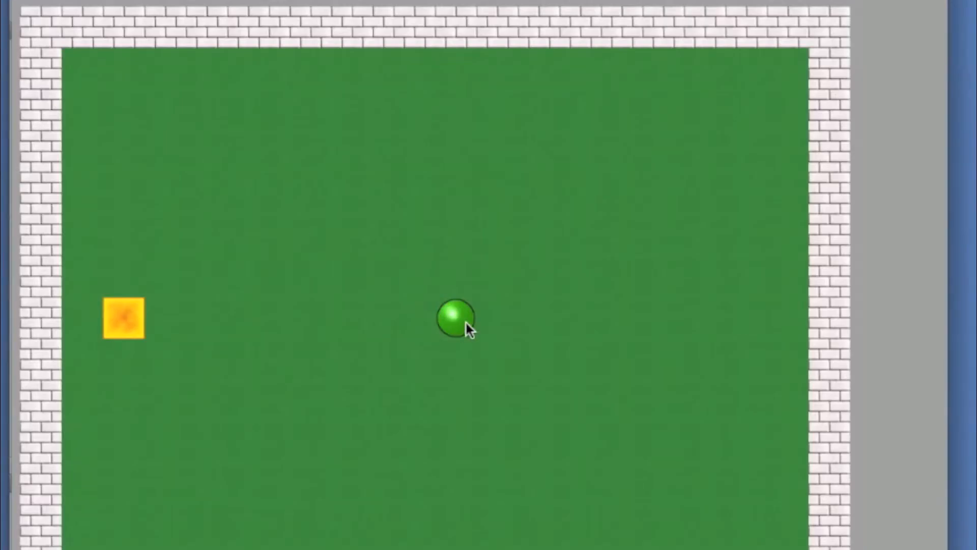
pyautogui.moveTo(504, 324)
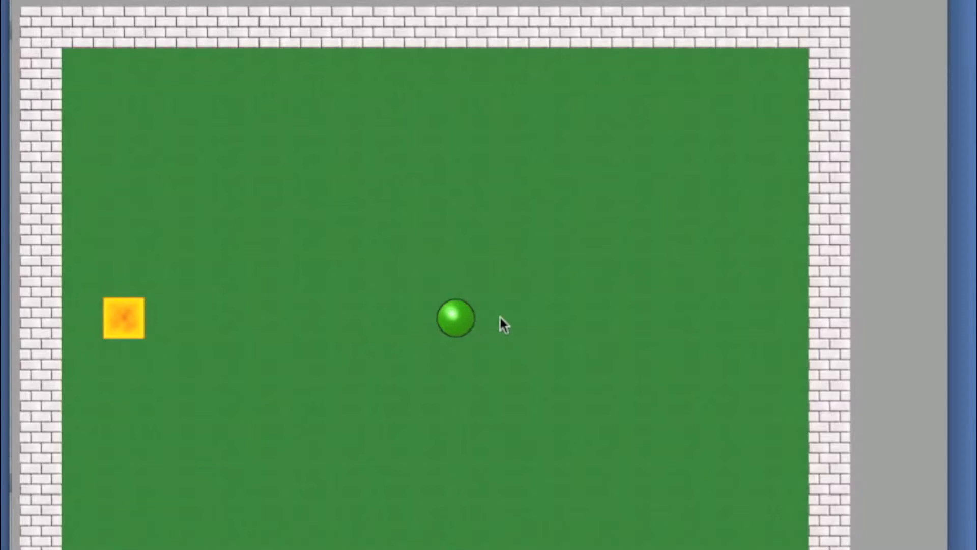
pyautogui.moveTo(543, 324)
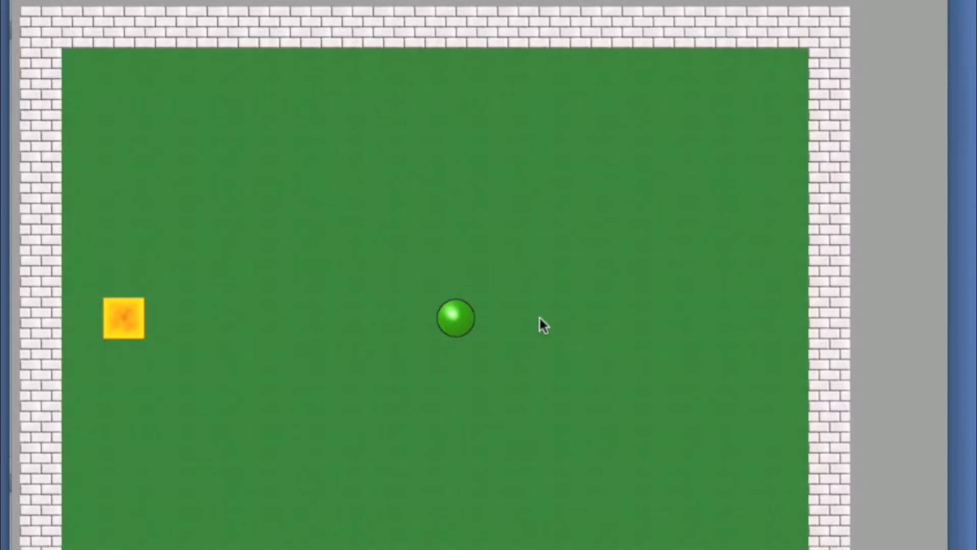
pyautogui.moveTo(579, 327)
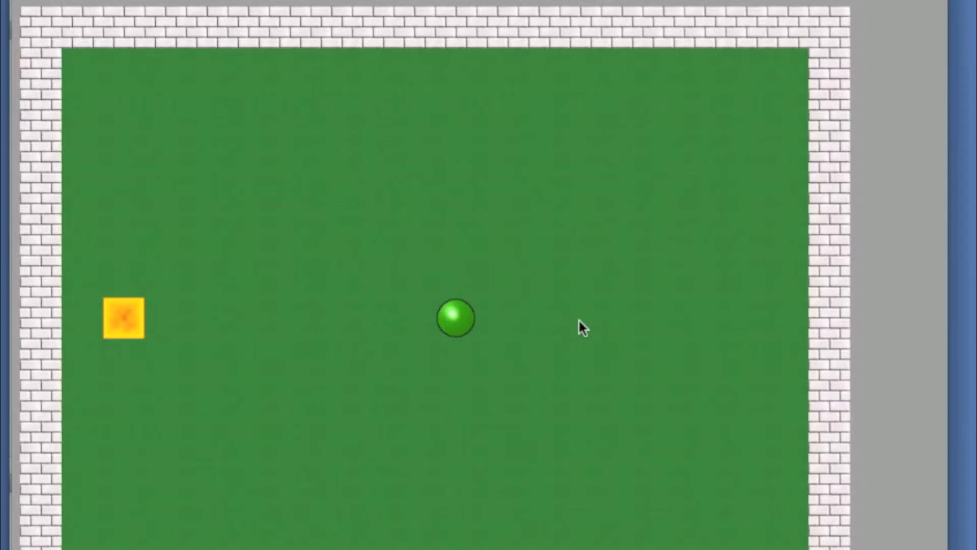
pyautogui.moveTo(550, 354)
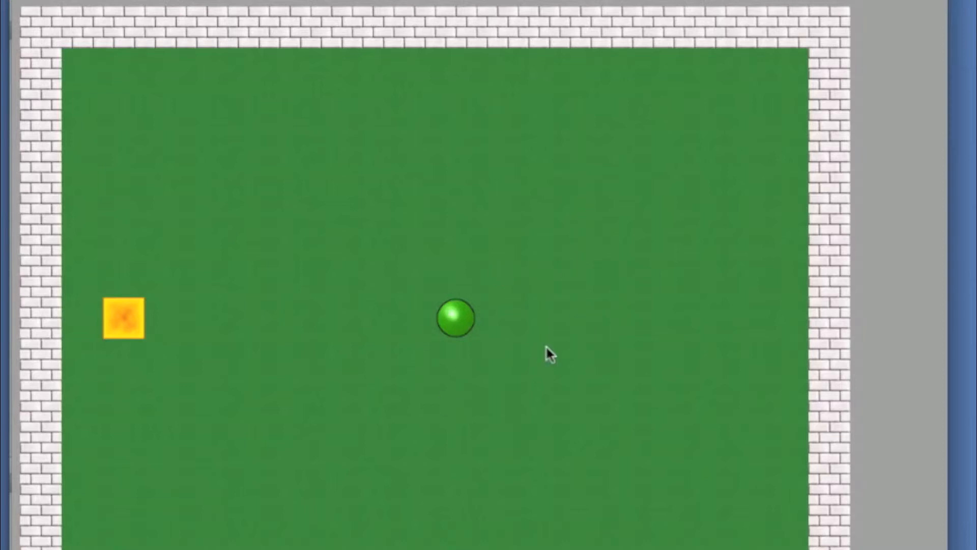
pyautogui.moveTo(460, 332)
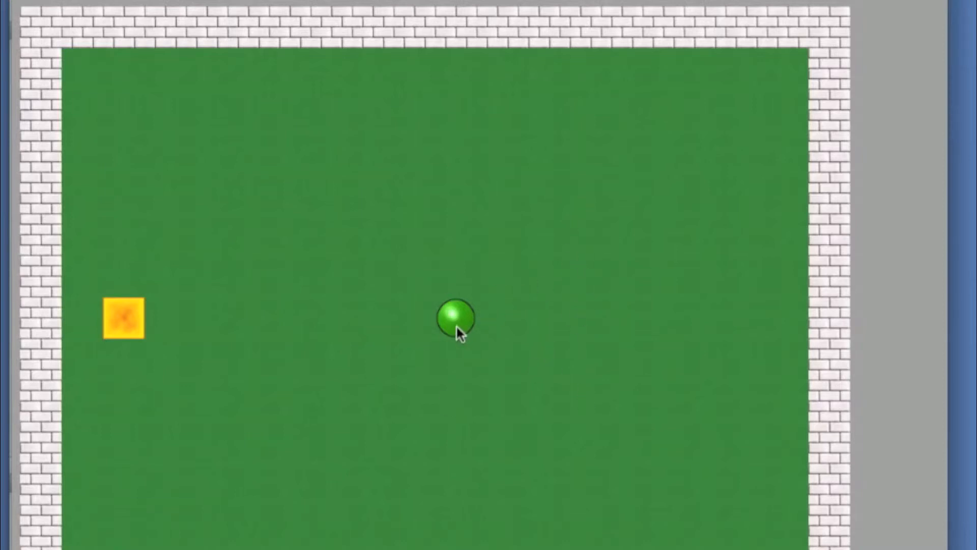
pyautogui.moveTo(497, 329)
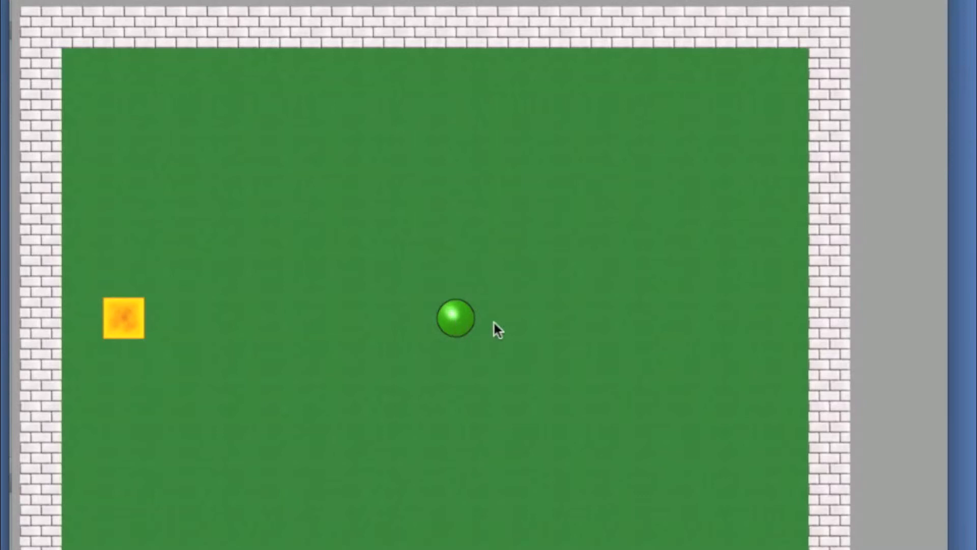
pyautogui.moveTo(504, 326)
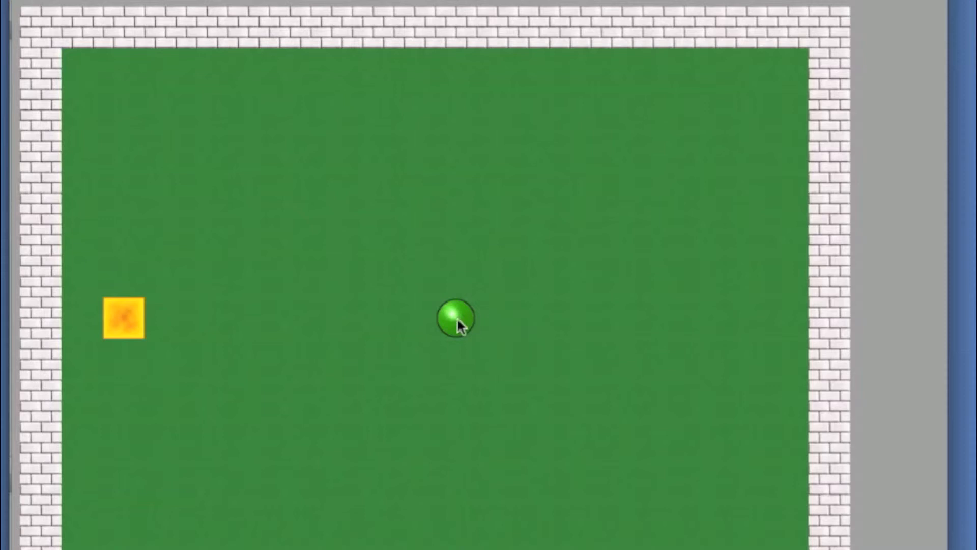
pyautogui.moveTo(457, 282)
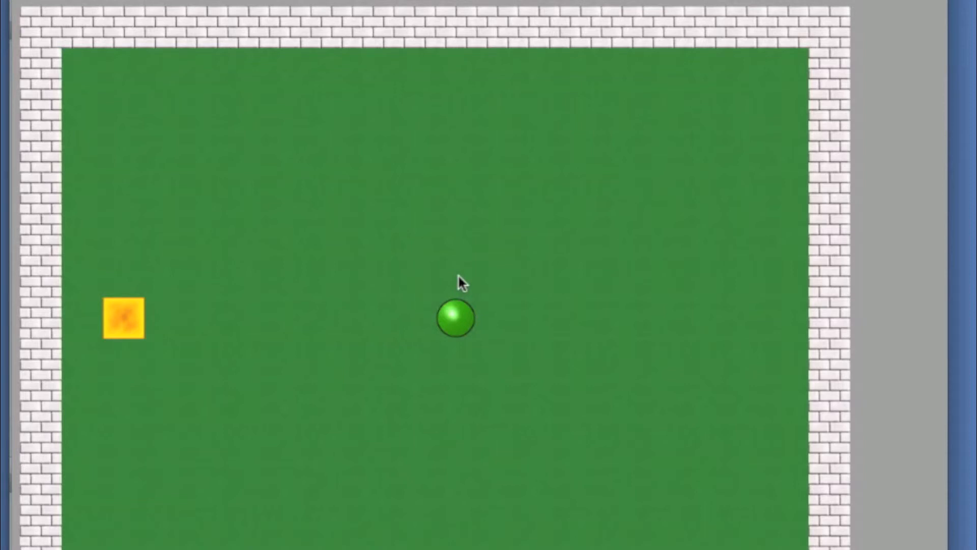
pyautogui.moveTo(459, 338)
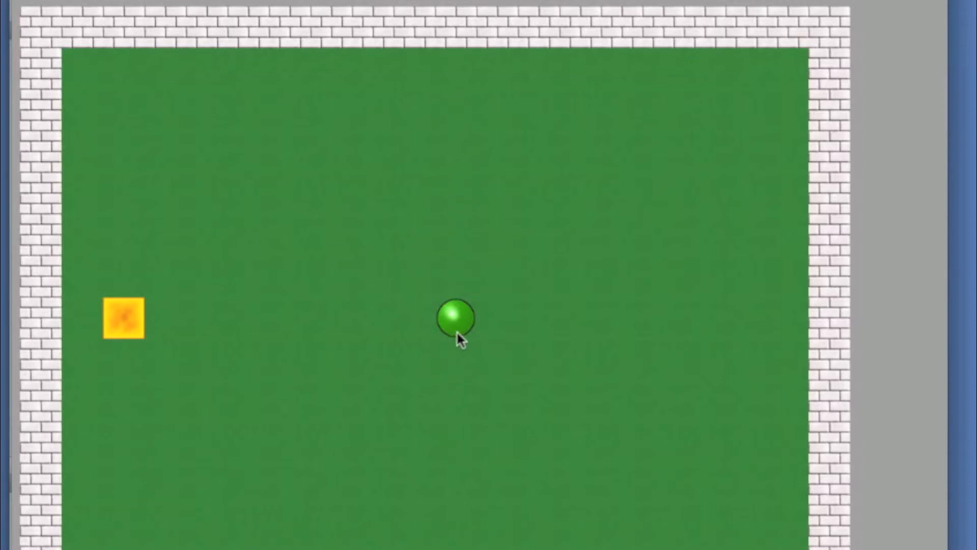
pyautogui.moveTo(288, 331)
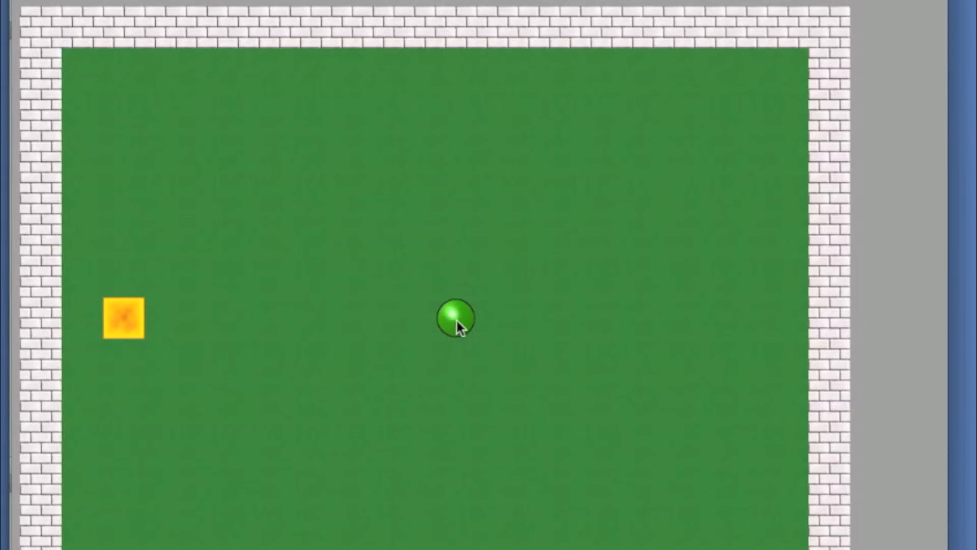
pyautogui.moveTo(465, 534)
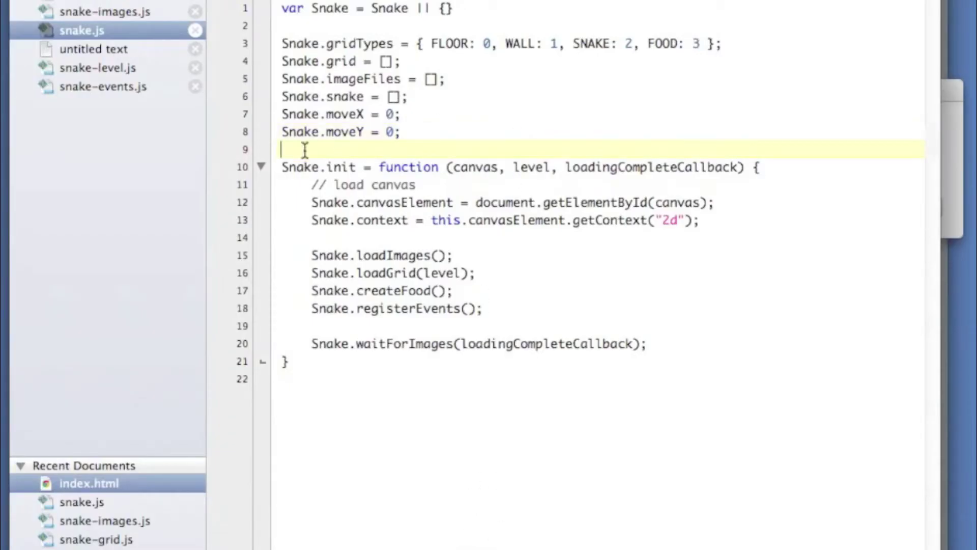
pyautogui.moveTo(149, 103)
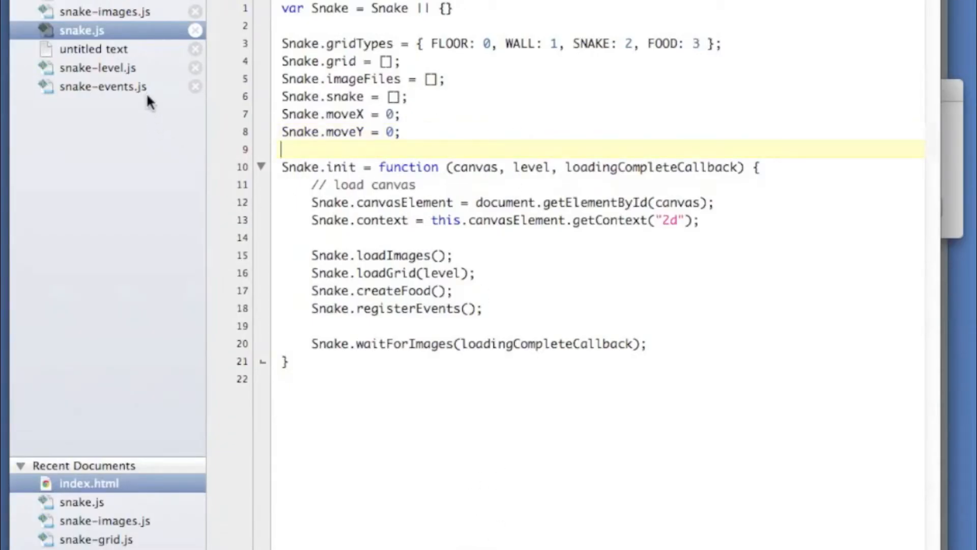
pyautogui.click(103, 85)
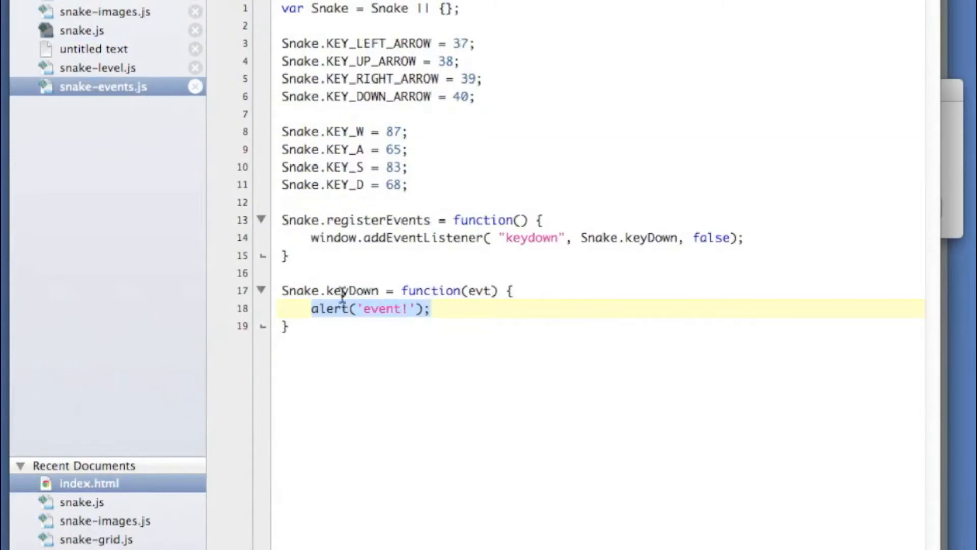
pyautogui.moveTo(466, 308)
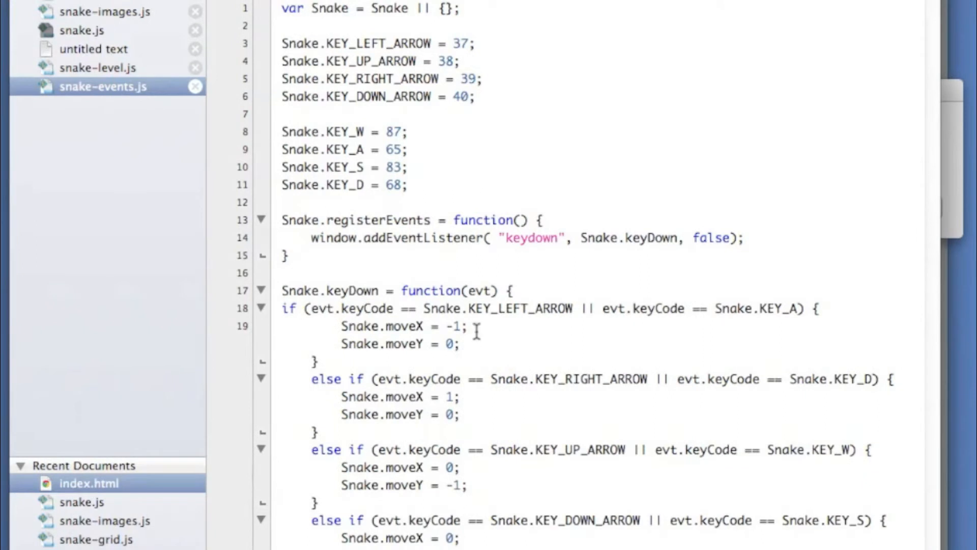
pyautogui.click(458, 396)
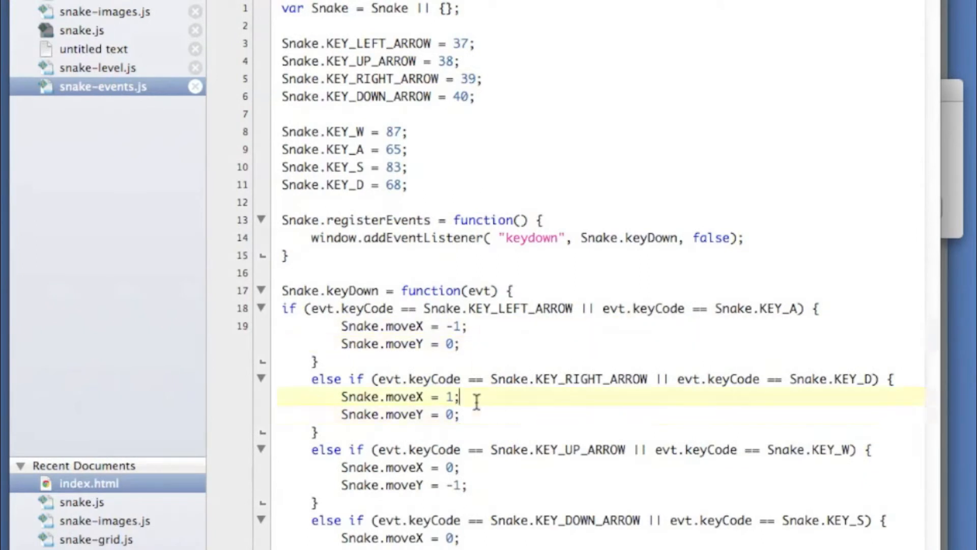
pyautogui.moveTo(572, 362)
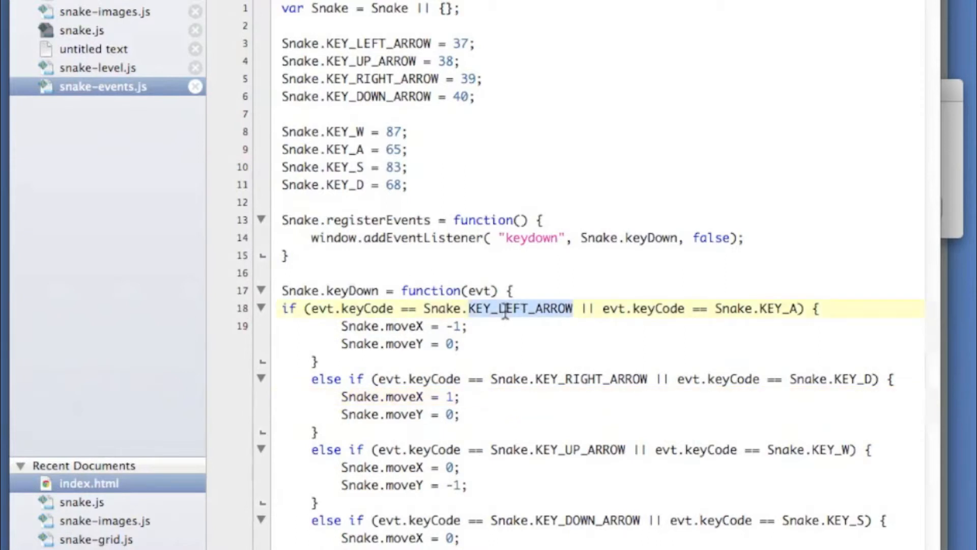
pyautogui.moveTo(717, 317)
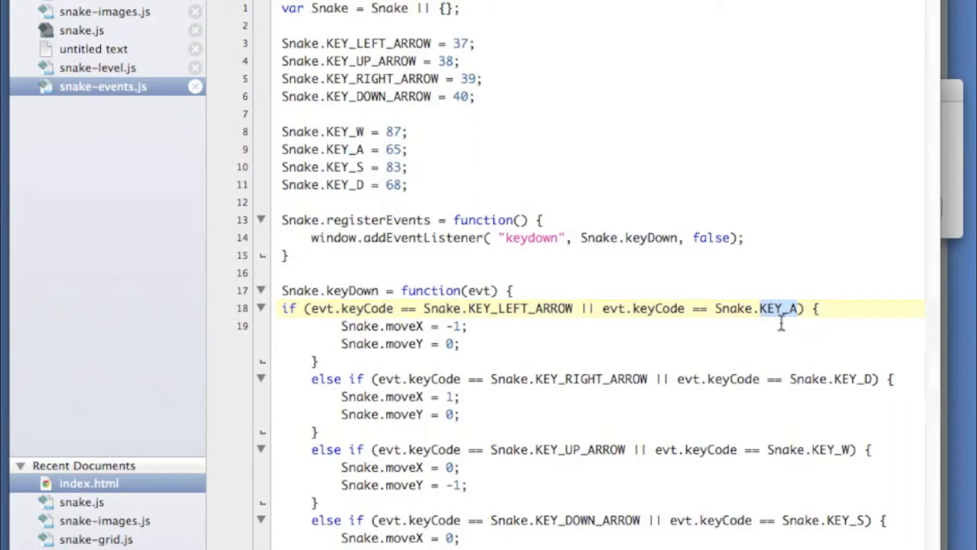
pyautogui.moveTo(581, 391)
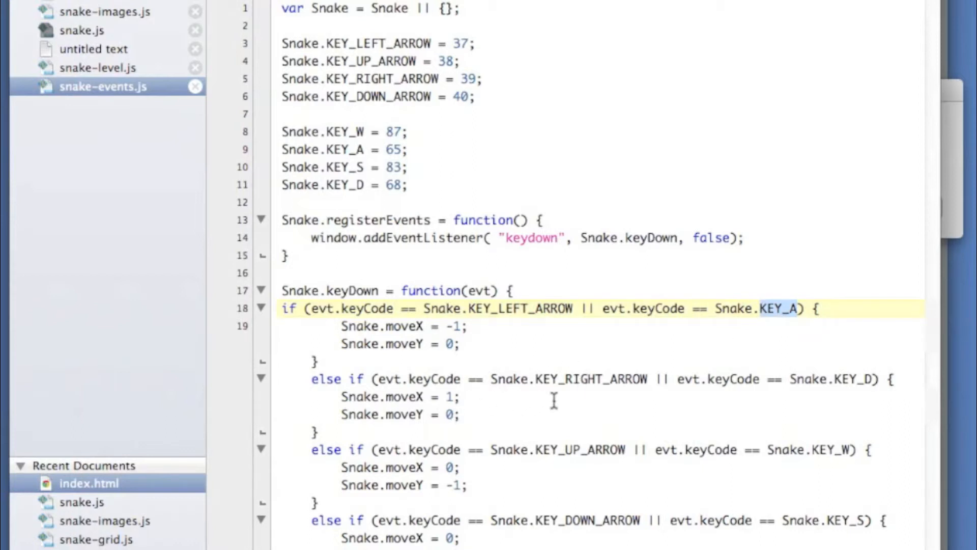
pyautogui.moveTo(564, 455)
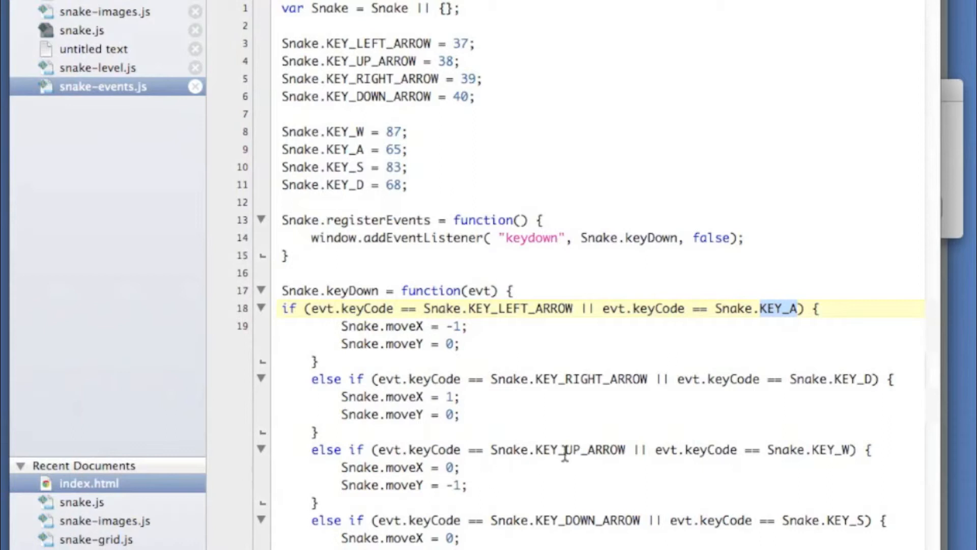
pyautogui.moveTo(562, 537)
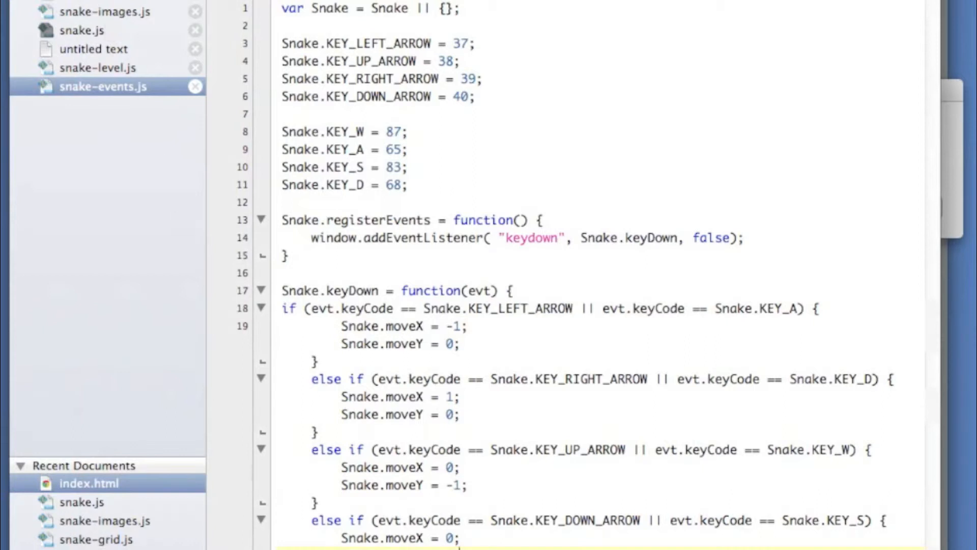
# - Raise the gameLoop setTimeout delay in index.html from 0 to 250 ms
pyautogui.click(82, 30)
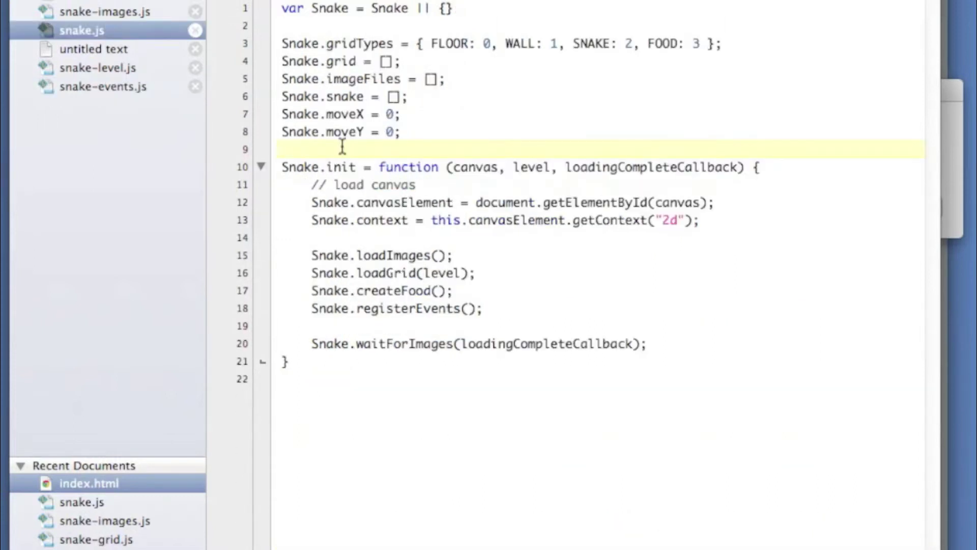
pyautogui.click(89, 482)
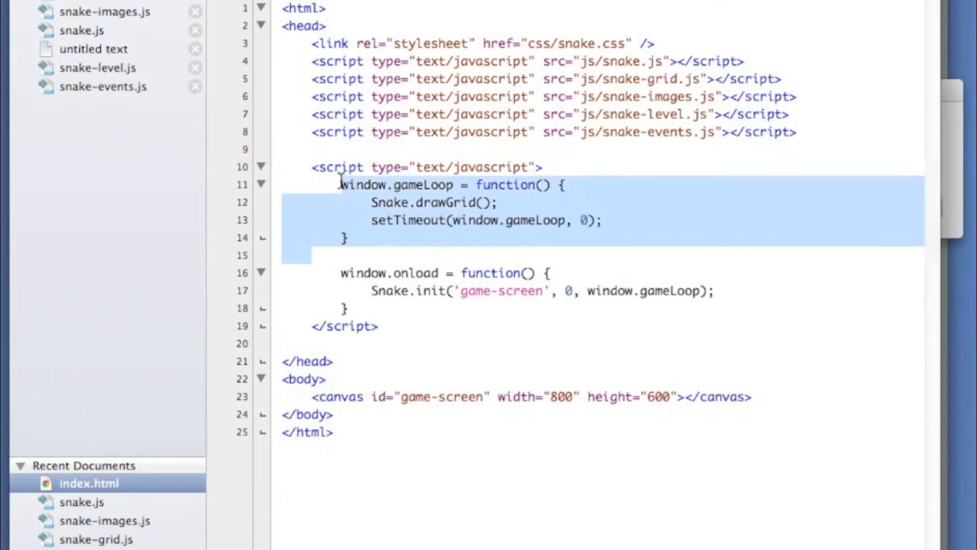
pyautogui.click(578, 238)
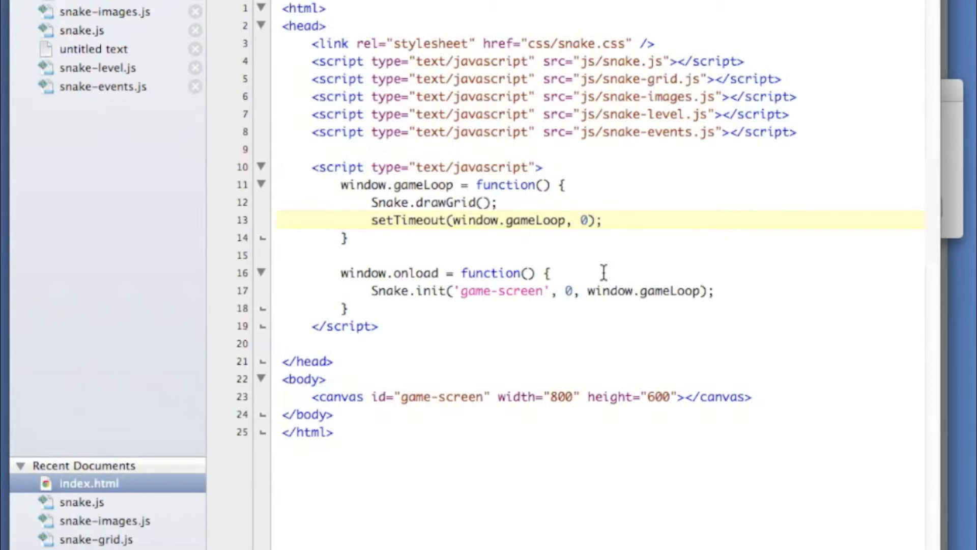
pyautogui.click(579, 220)
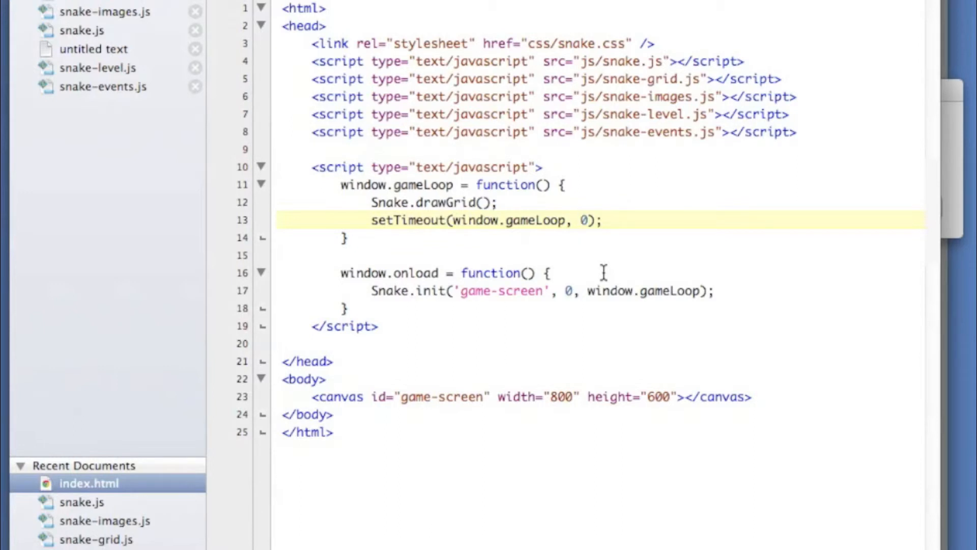
pyautogui.click(578, 220)
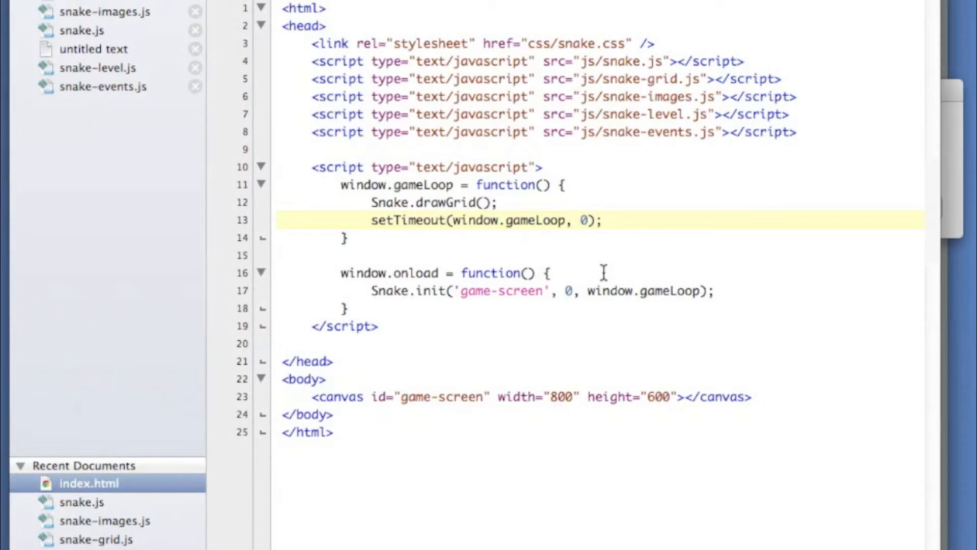
pyautogui.click(578, 220)
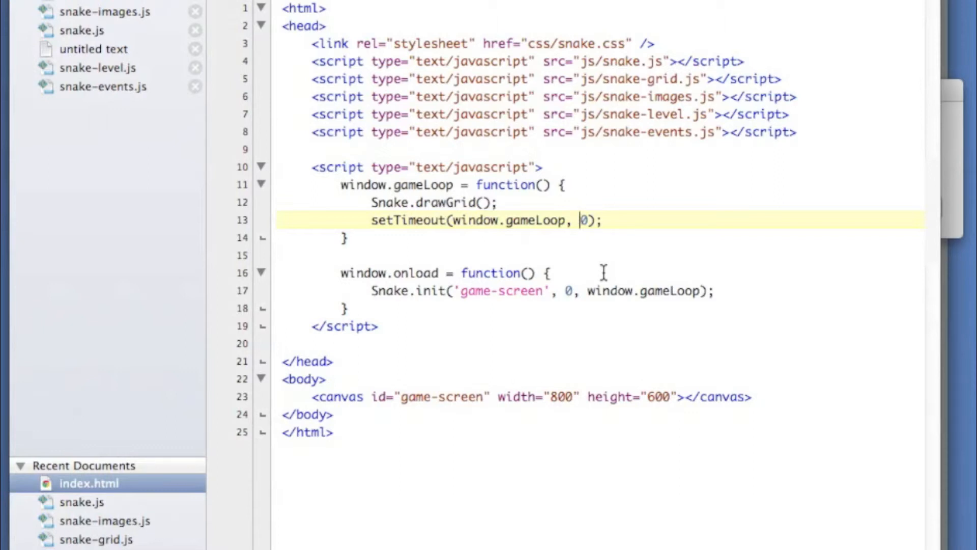
pyautogui.write('25')
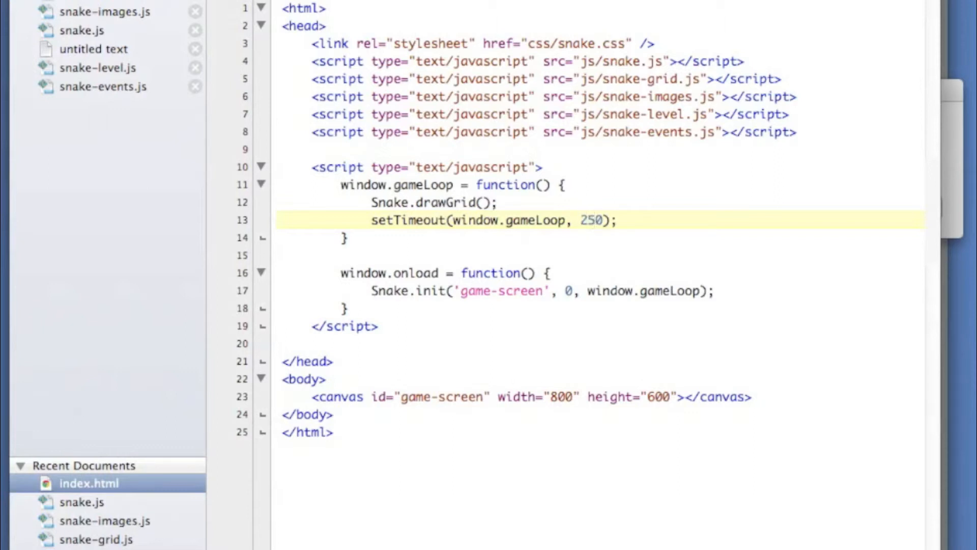
pyautogui.click(599, 220)
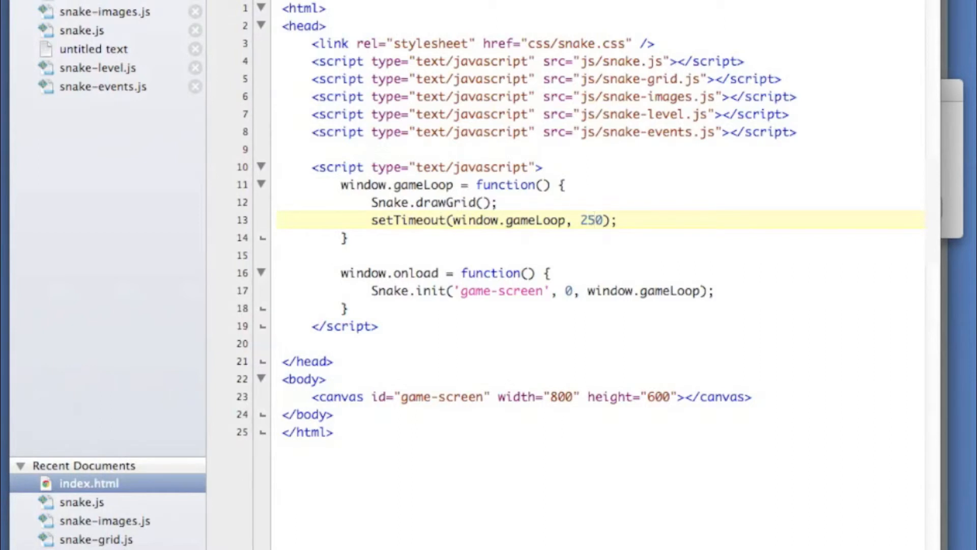
# - Call Snake.move(); at the top of gameLoop before the grid is drawn
pyautogui.press('Return')
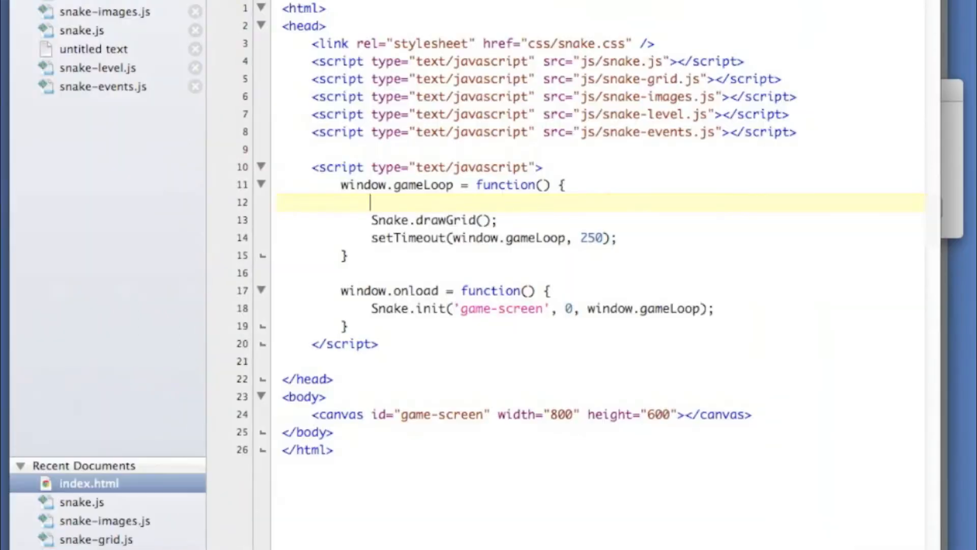
pyautogui.write('Snake.move()')
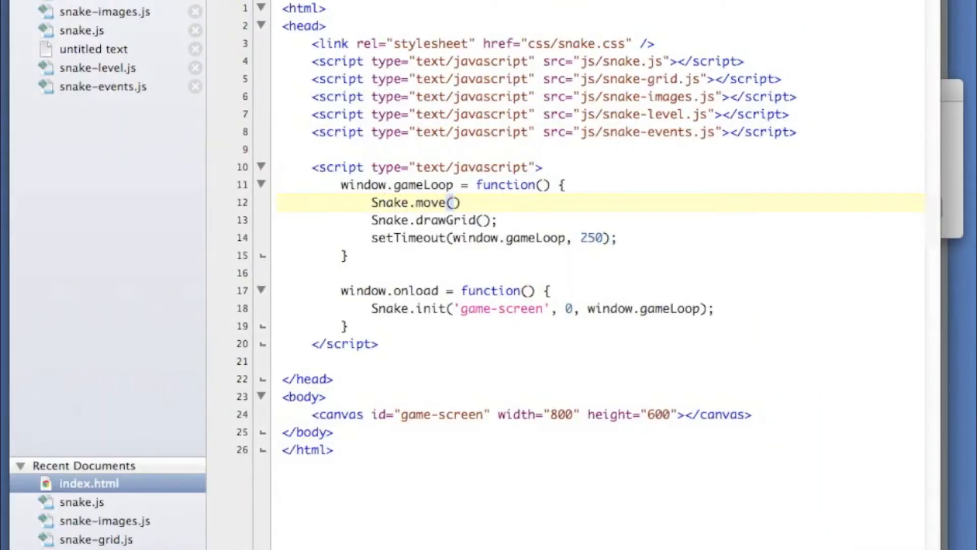
pyautogui.write(';')
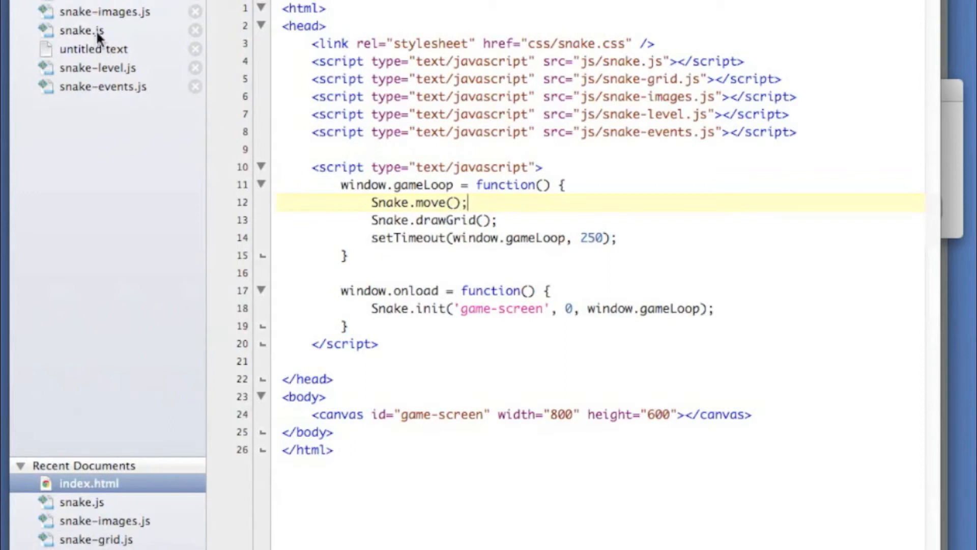
# - Define Snake.move in snake.js: redraw the old head cell, add moveX/moveY, set redraw = true
pyautogui.click(81, 30)
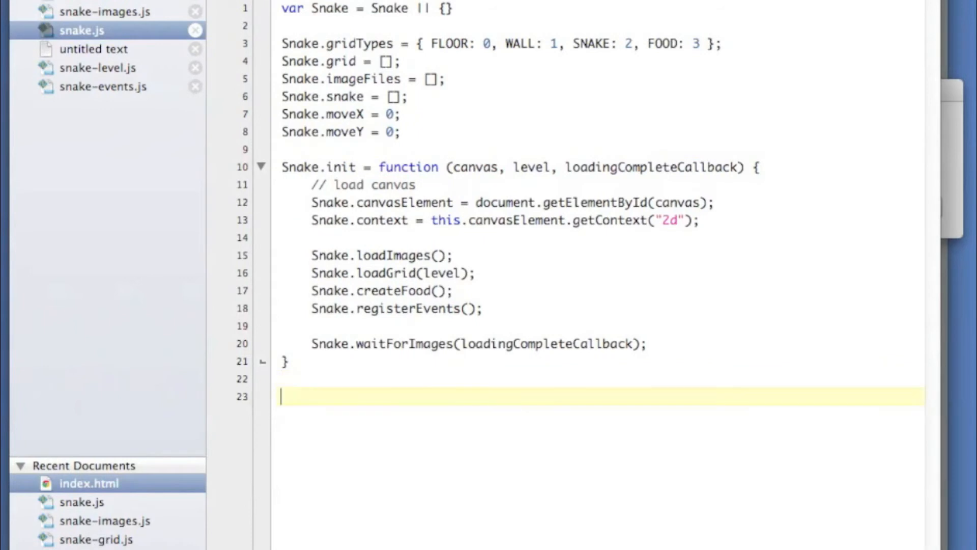
pyautogui.write('Snake.move = function() {')
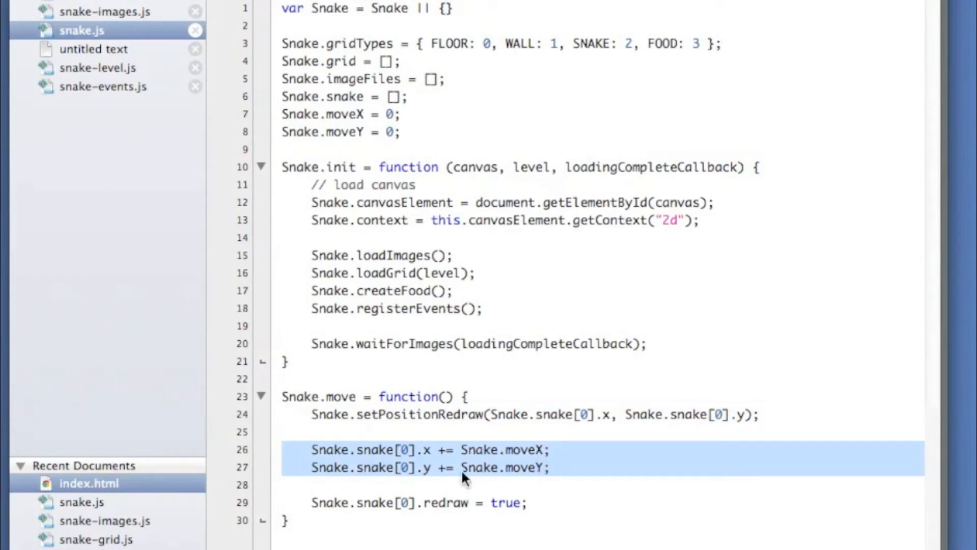
pyautogui.moveTo(440, 496)
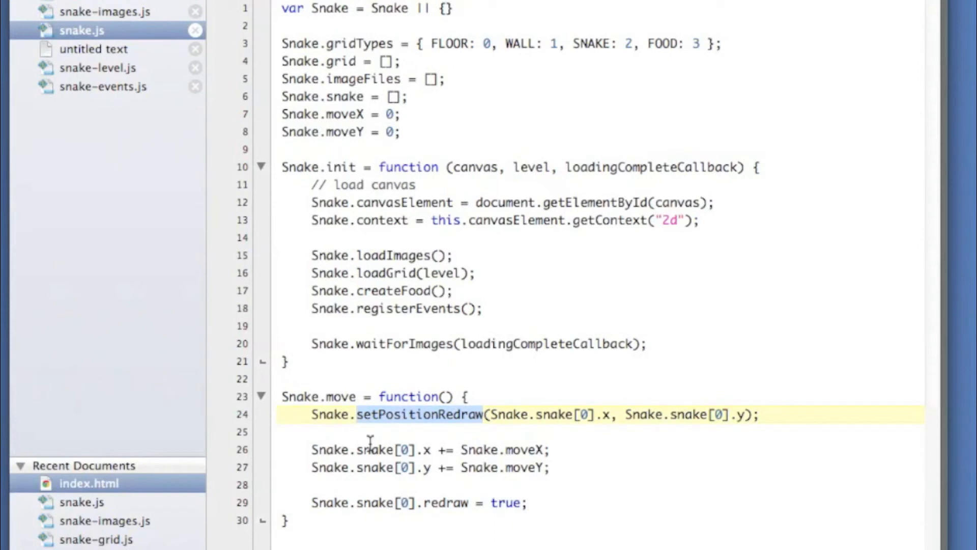
pyautogui.moveTo(106, 6)
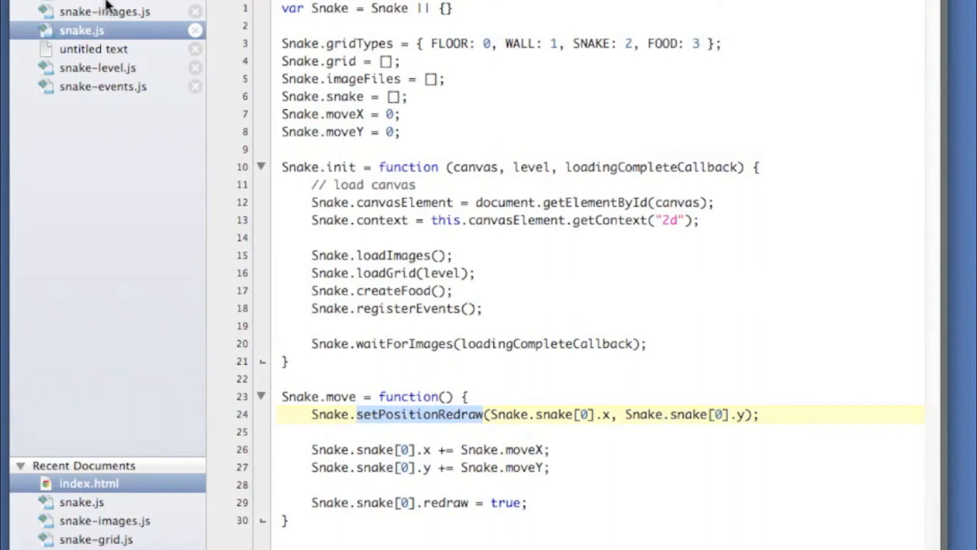
# - Rename the copied setPositionType to setPositionRedraw(x, y) and drop the type handling
pyautogui.scroll(-3)
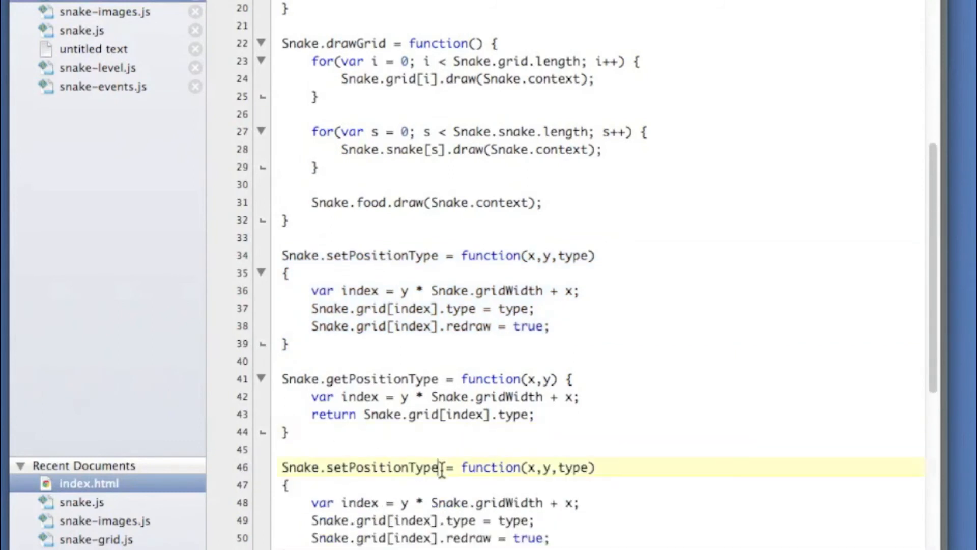
pyautogui.write('Redraw')
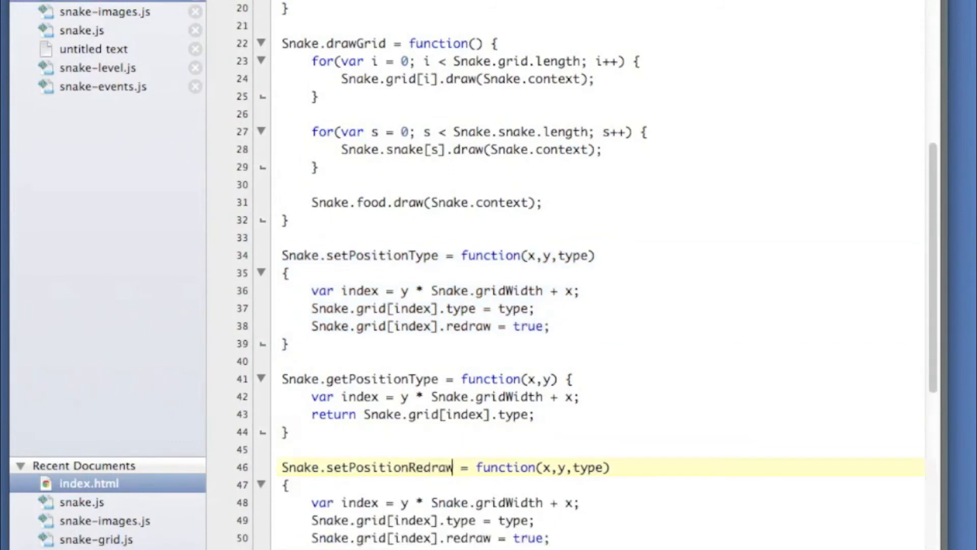
pyautogui.press('Backspace')
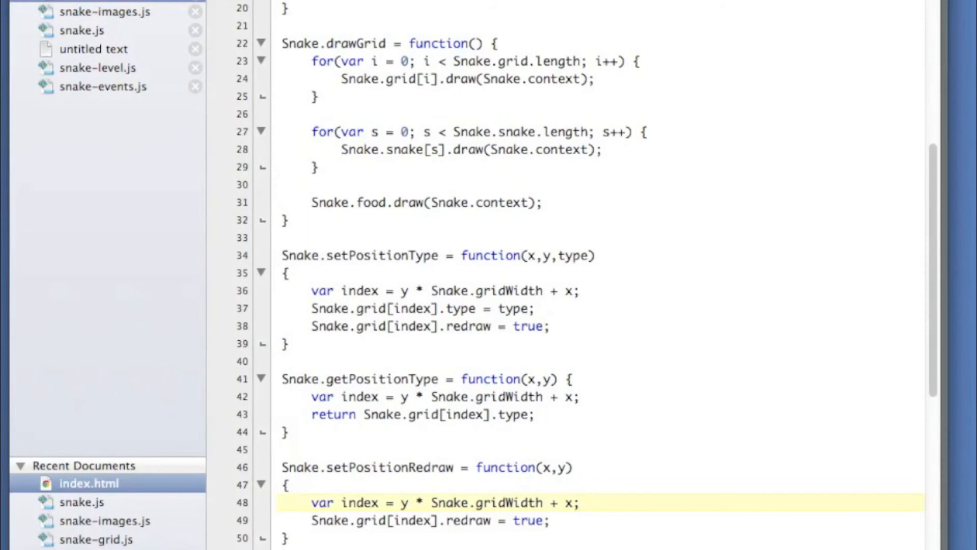
pyautogui.click(579, 501)
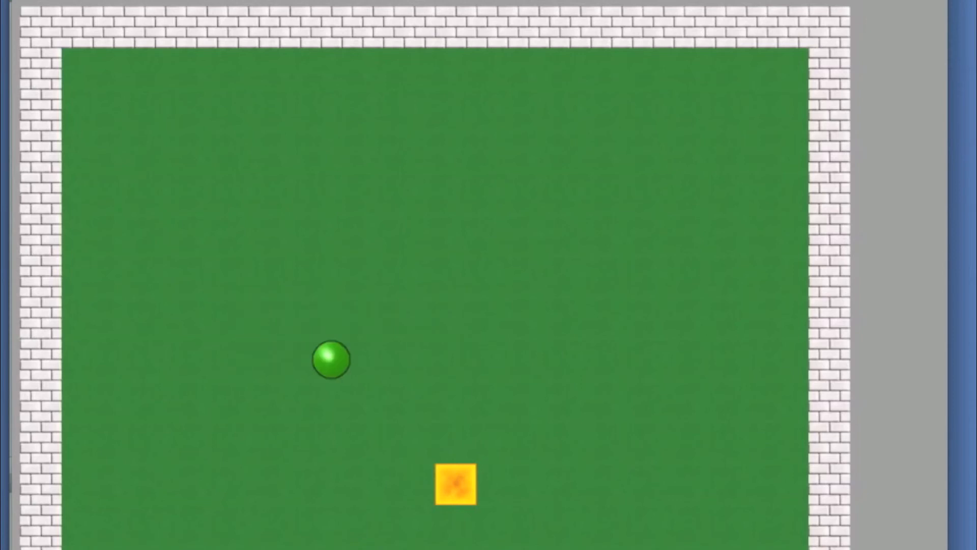
# - Steer the moving snake with the Up and Left keys across the walled field
pyautogui.press('up')
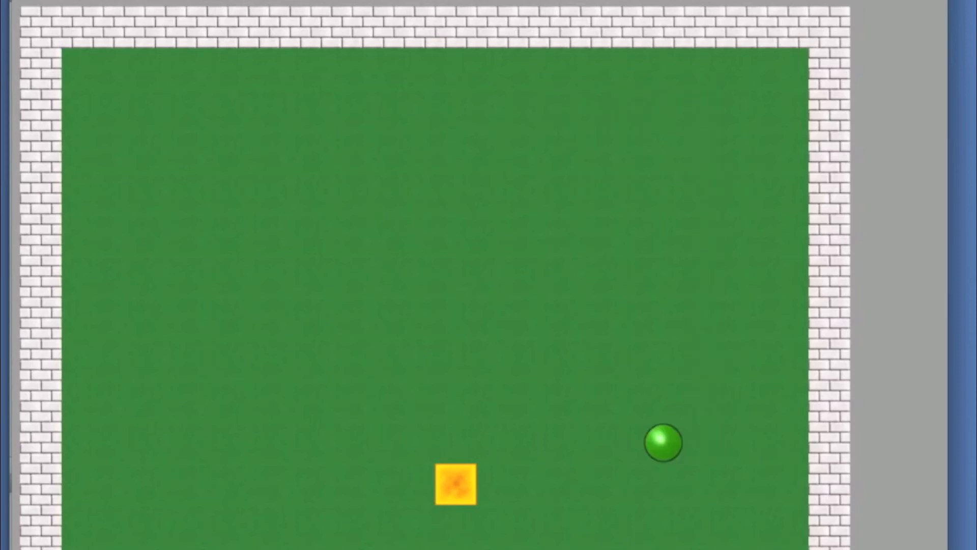
pyautogui.press('Left')
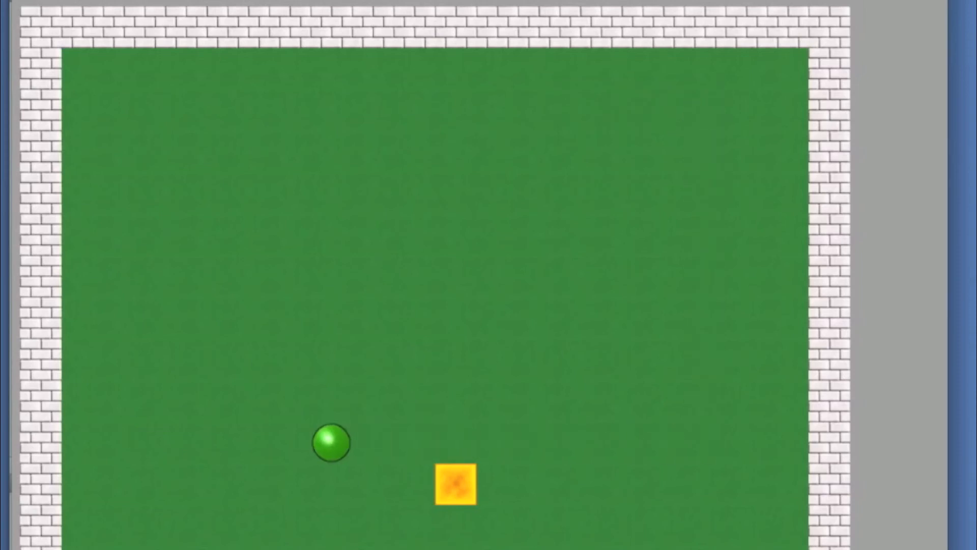